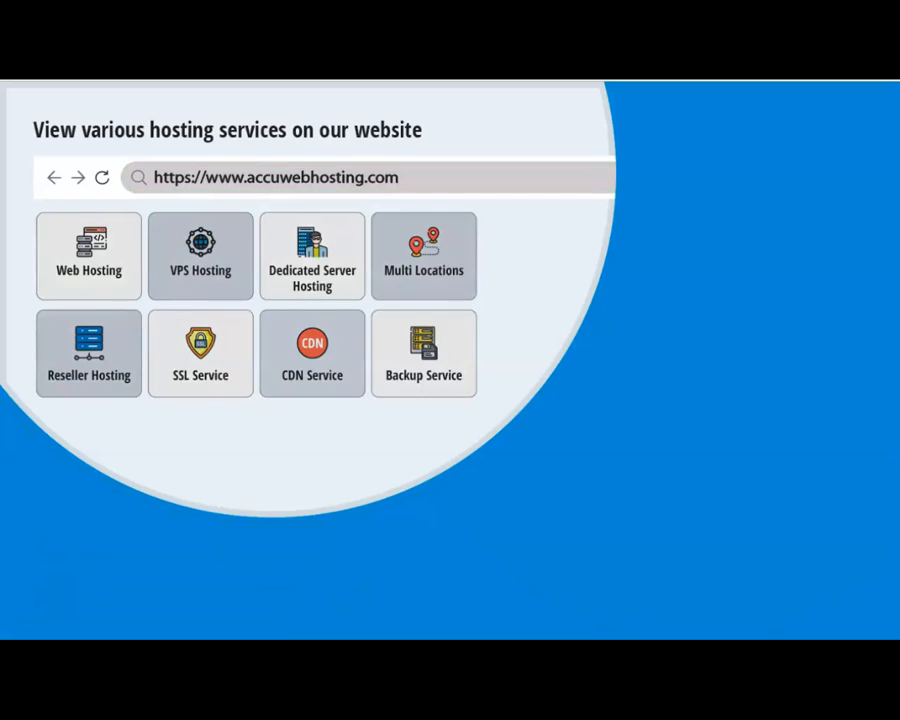
Search Windows for 'Devic' so Device Manager shows as the best match
left_click(370, 177)
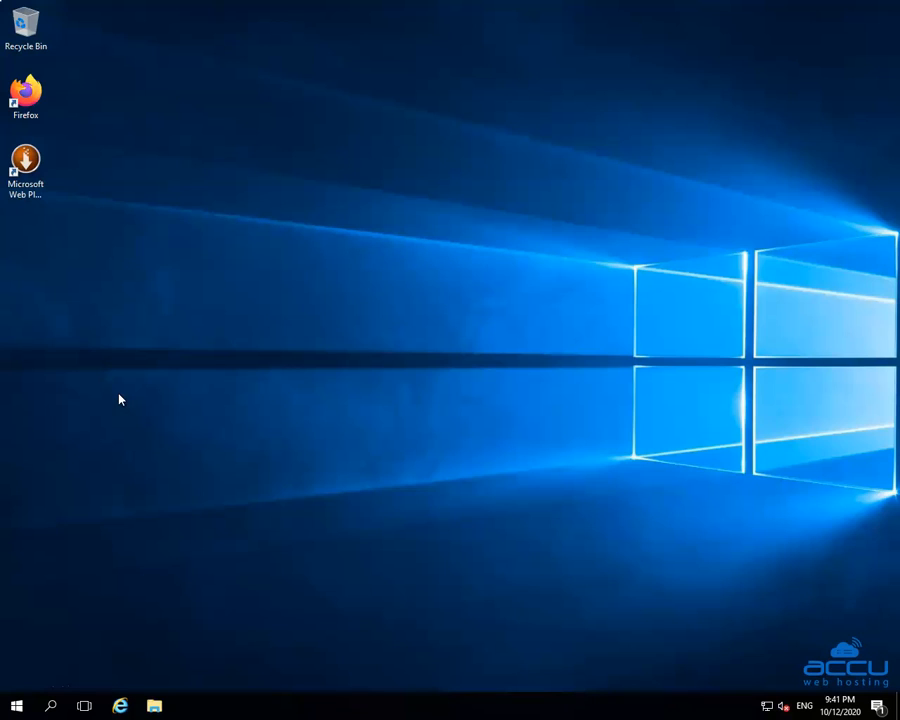
mouse_move(400, 62)
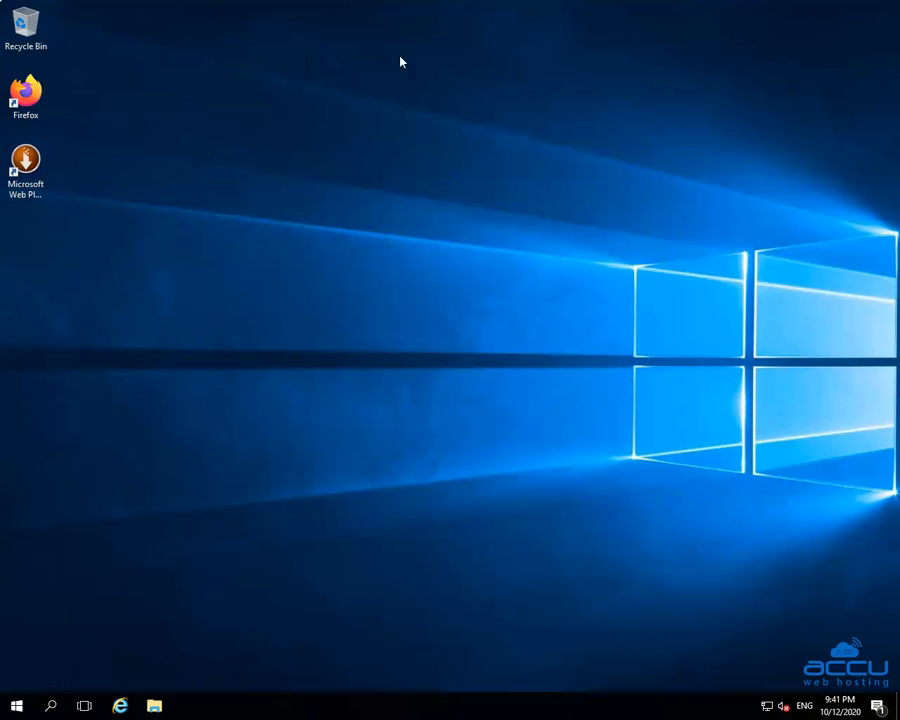
mouse_move(275, 577)
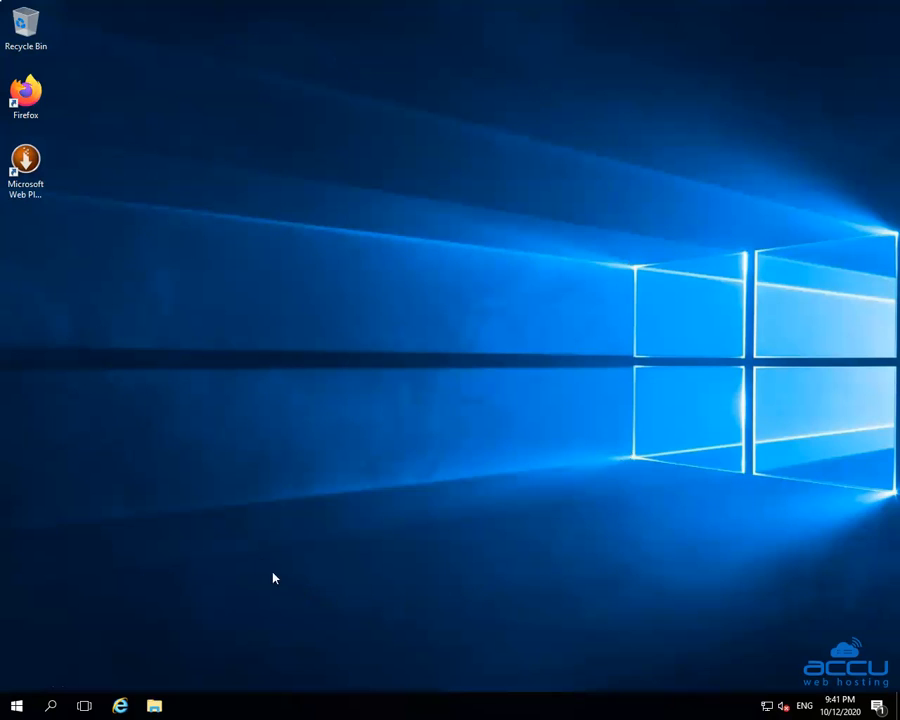
mouse_move(446, 482)
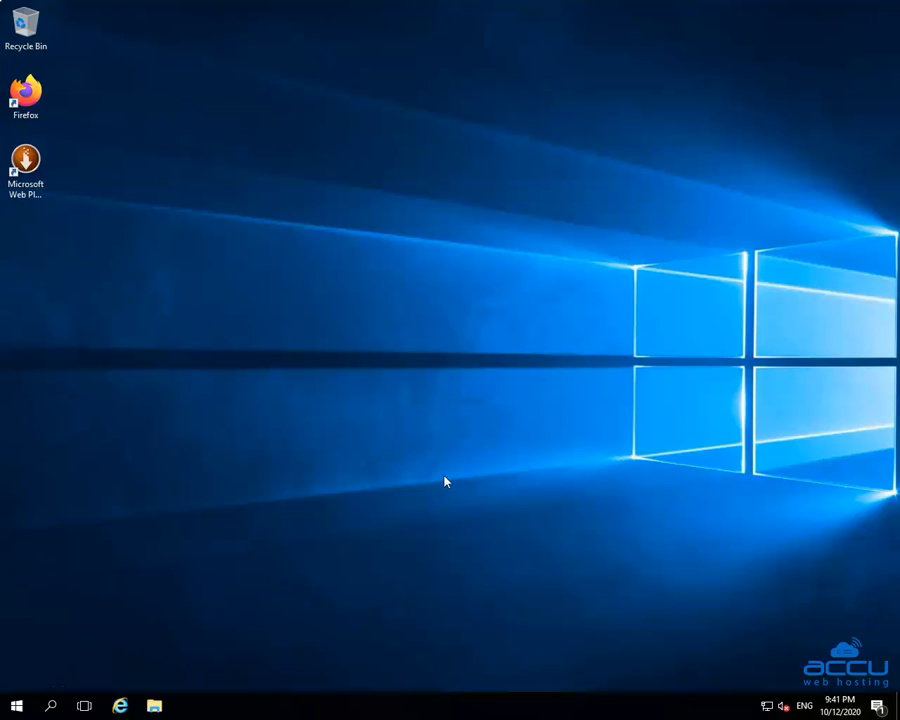
mouse_move(427, 705)
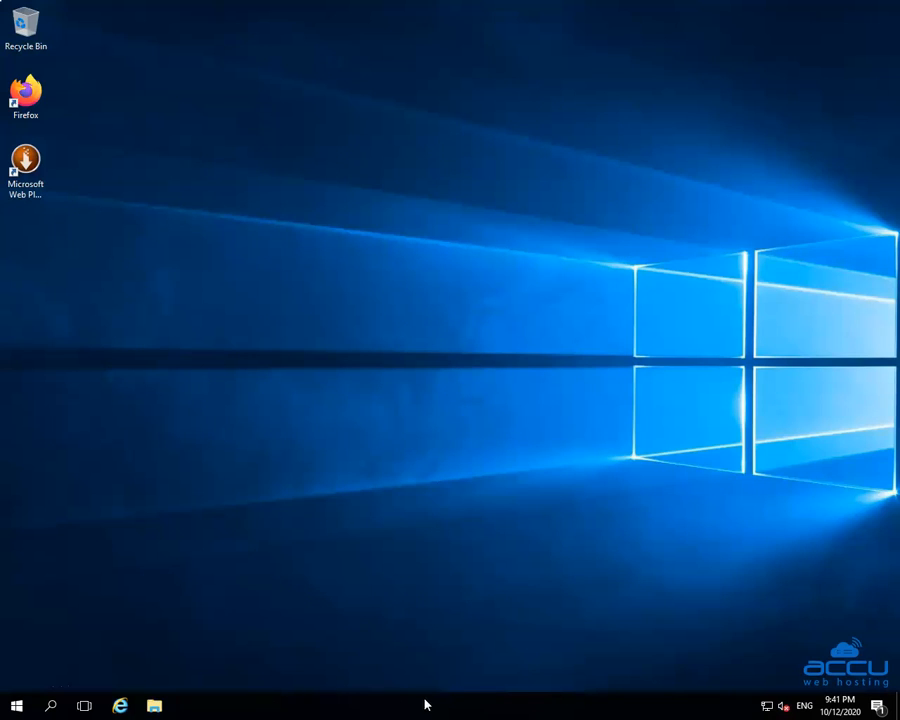
mouse_move(50, 673)
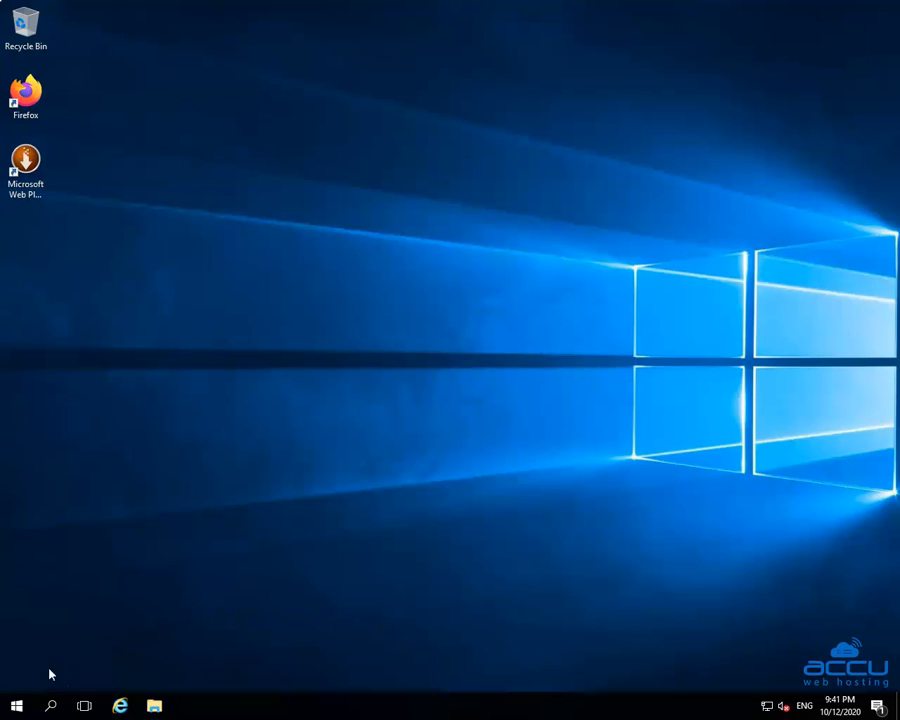
mouse_move(50, 707)
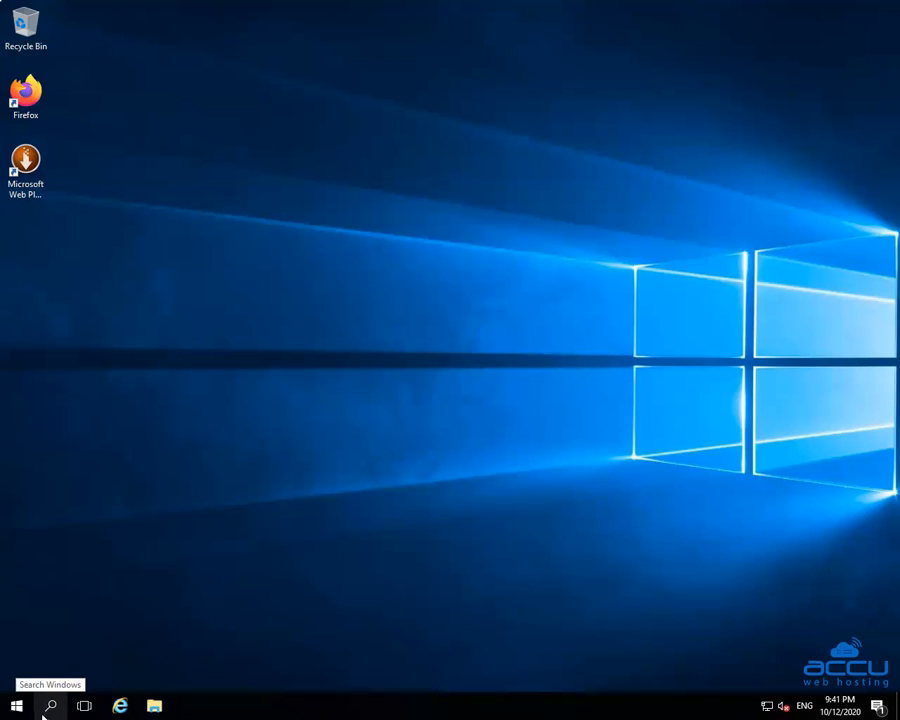
left_click(50, 707)
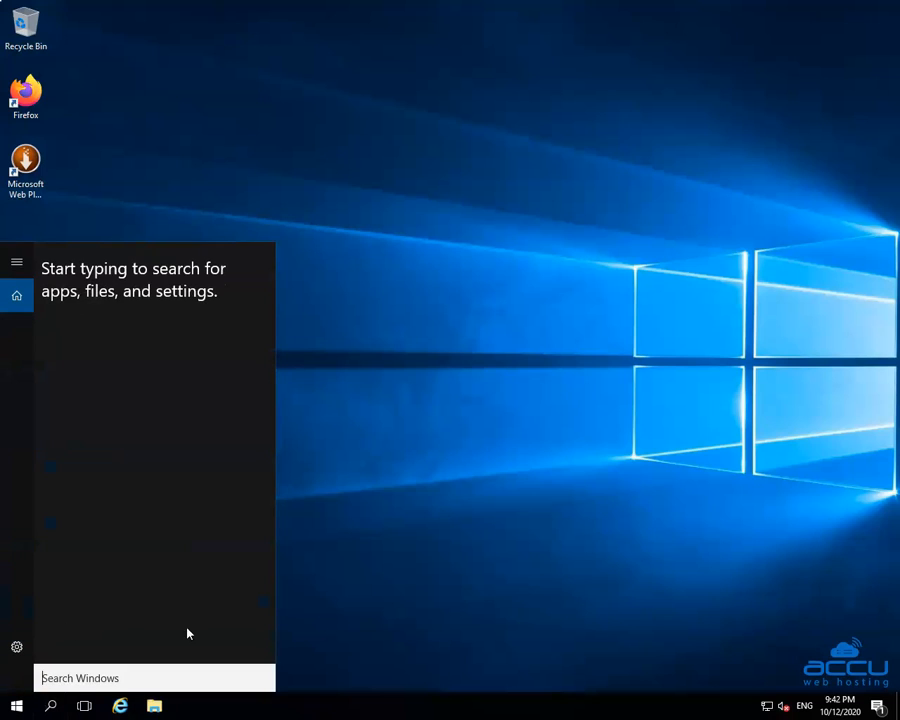
mouse_move(128, 633)
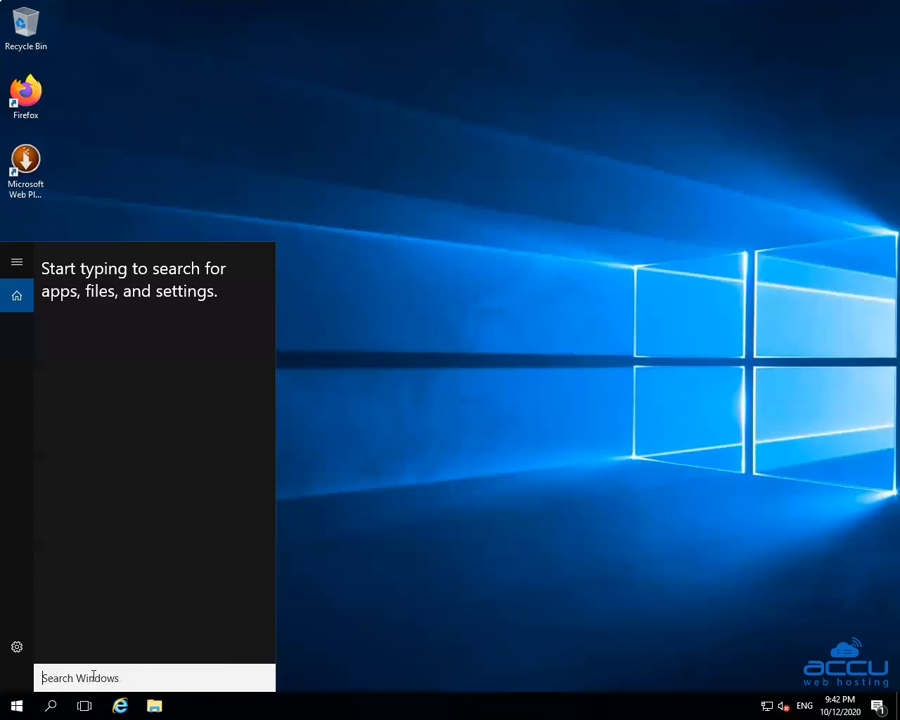
type("Device Manager")
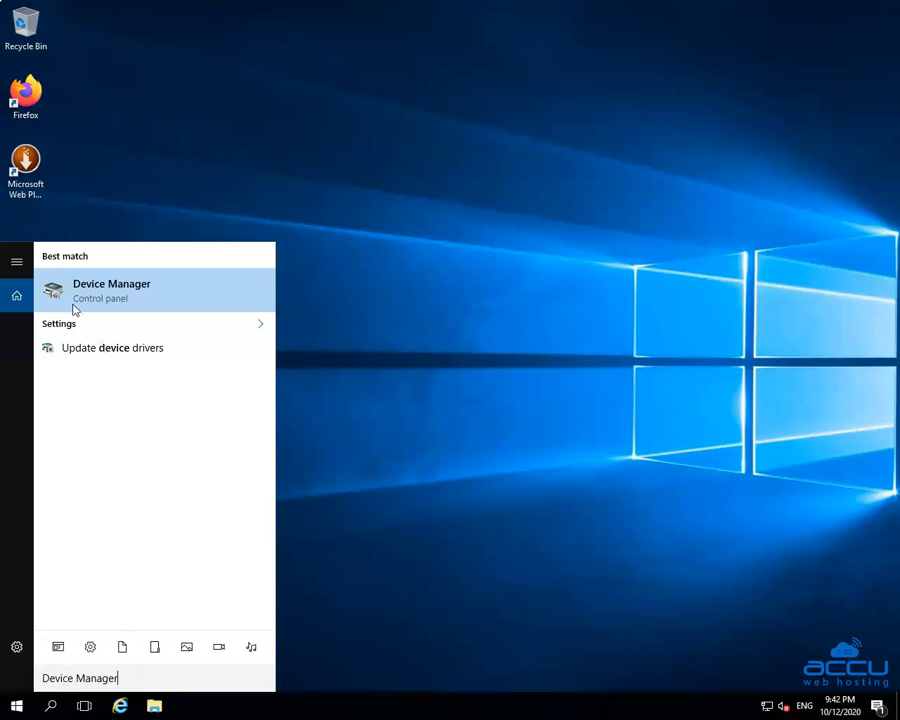
mouse_move(100, 298)
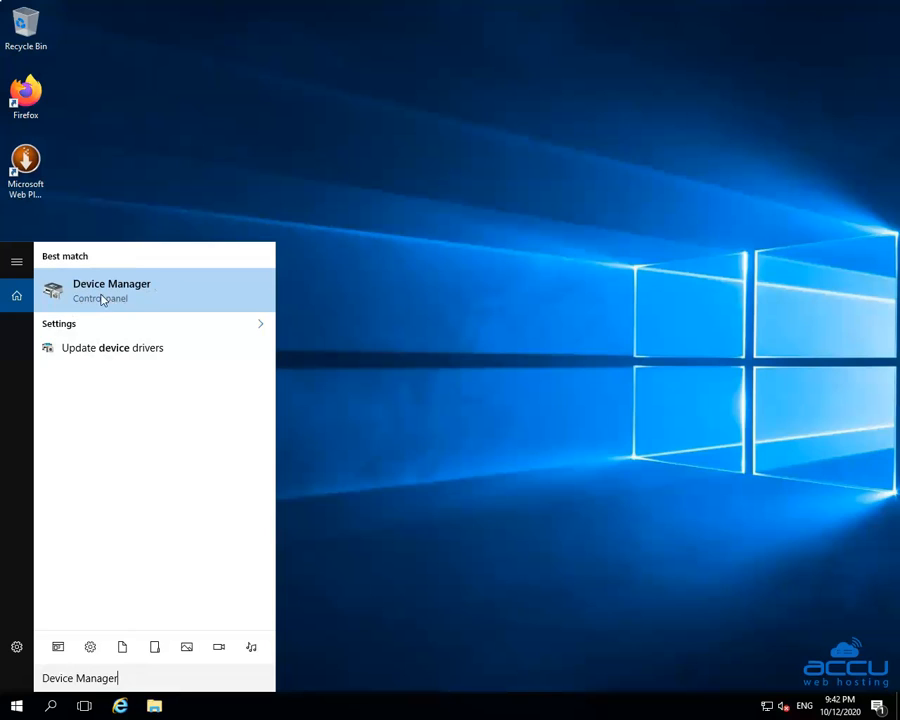
Launch Device Manager from the results and show the computer root node's actions
left_click(111, 290)
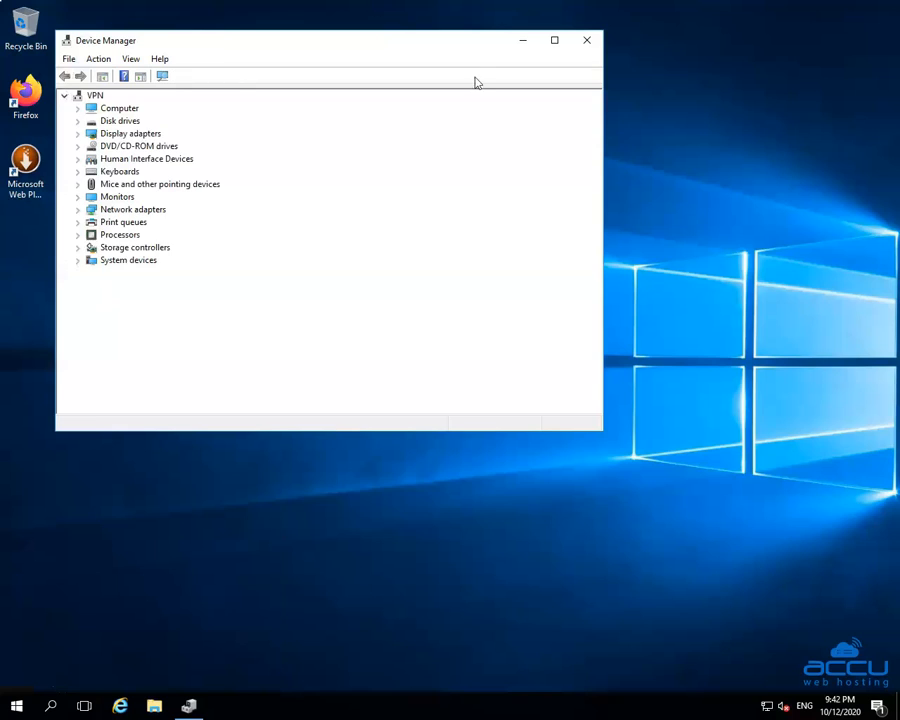
mouse_move(125, 48)
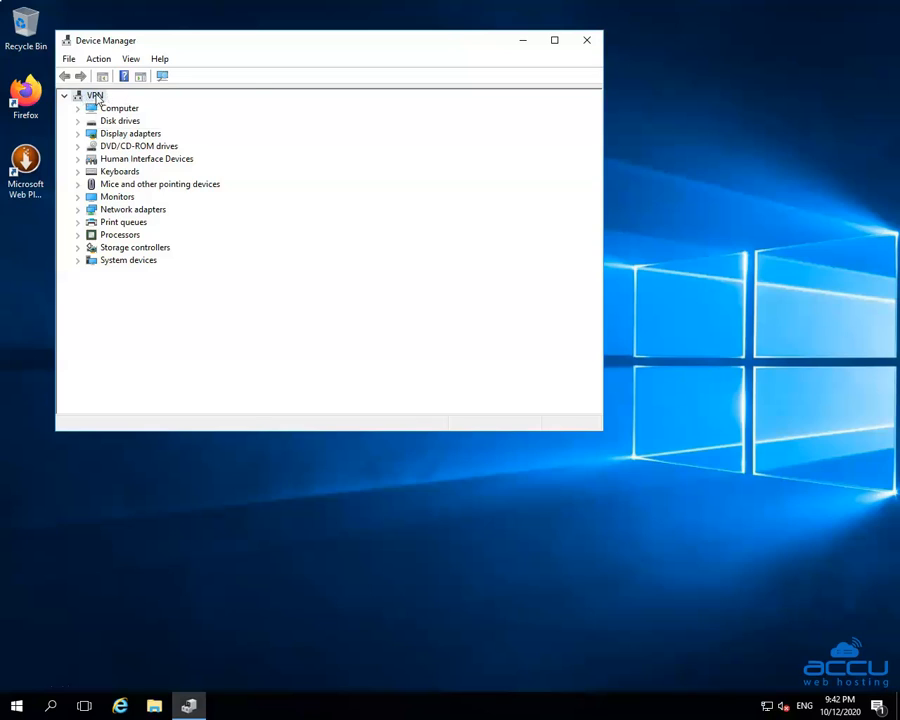
right_click(94, 95)
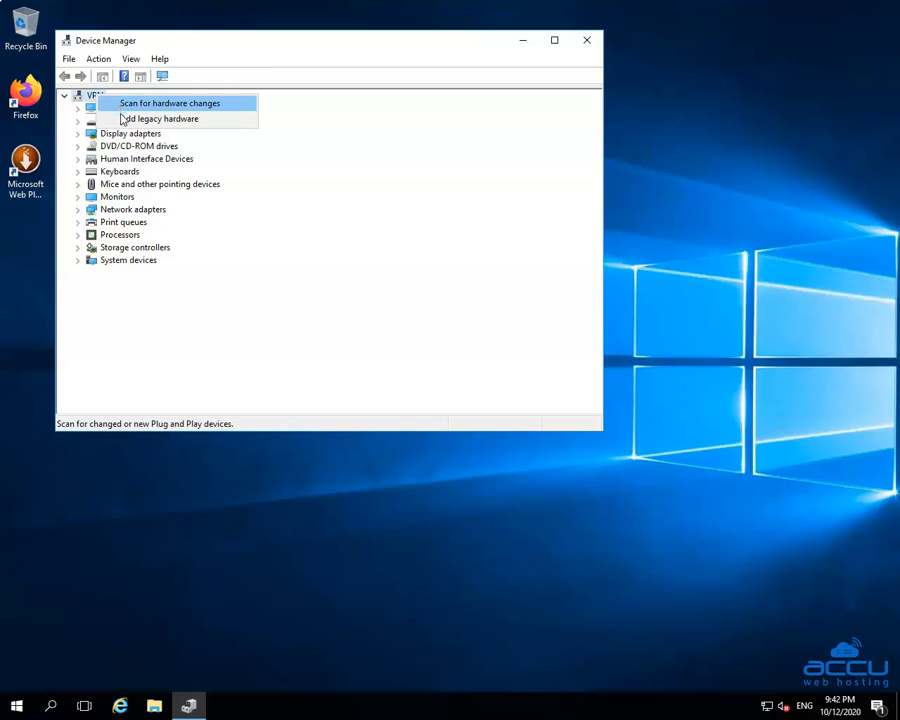
mouse_move(158, 119)
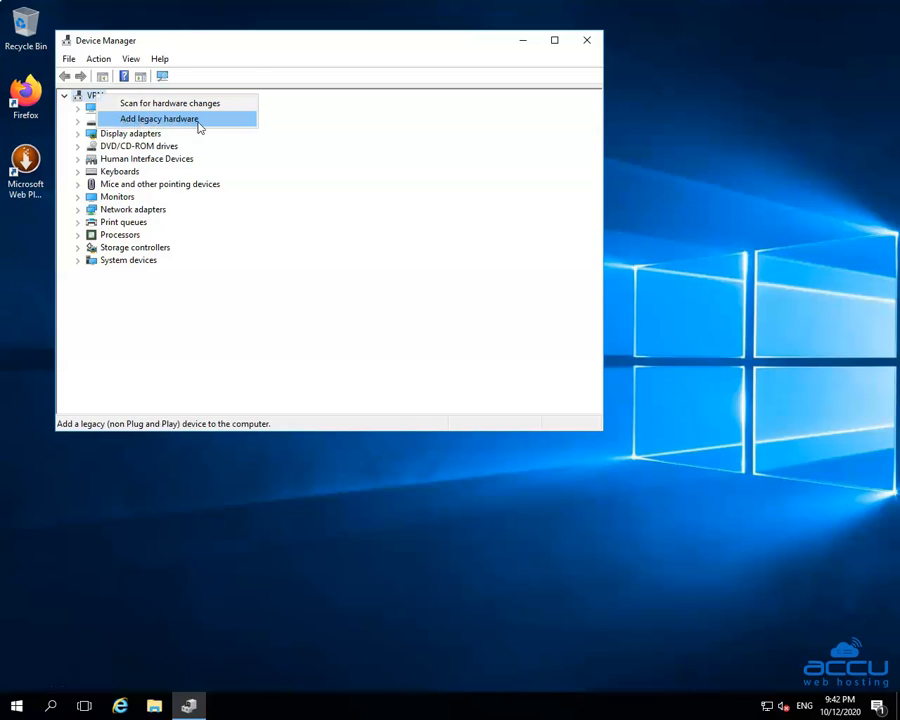
mouse_move(186, 125)
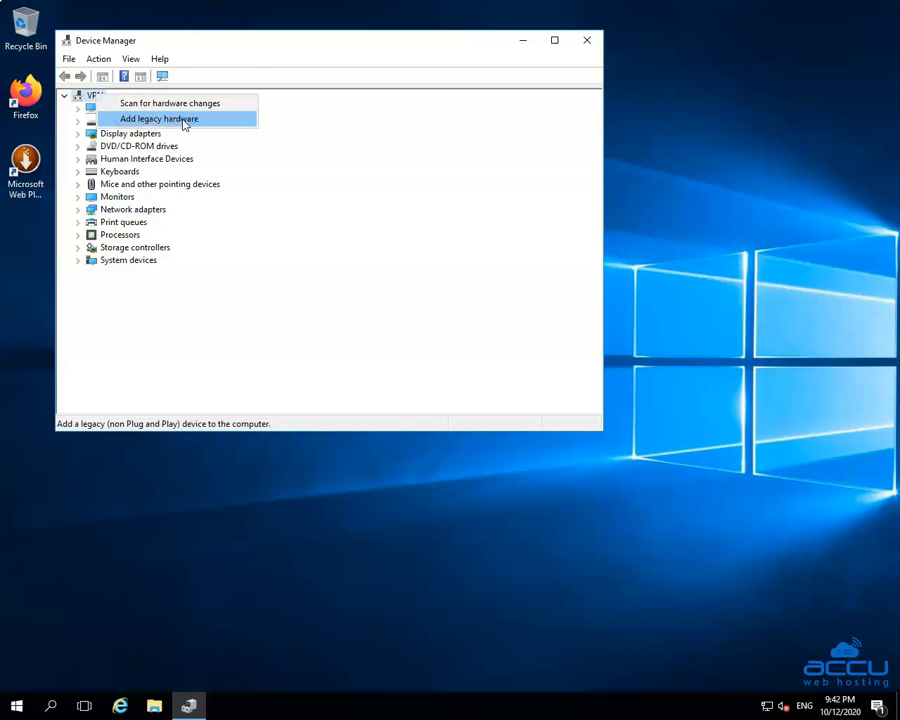
Start Add legacy hardware and pick manual installation from a list (Advanced)
left_click(158, 119)
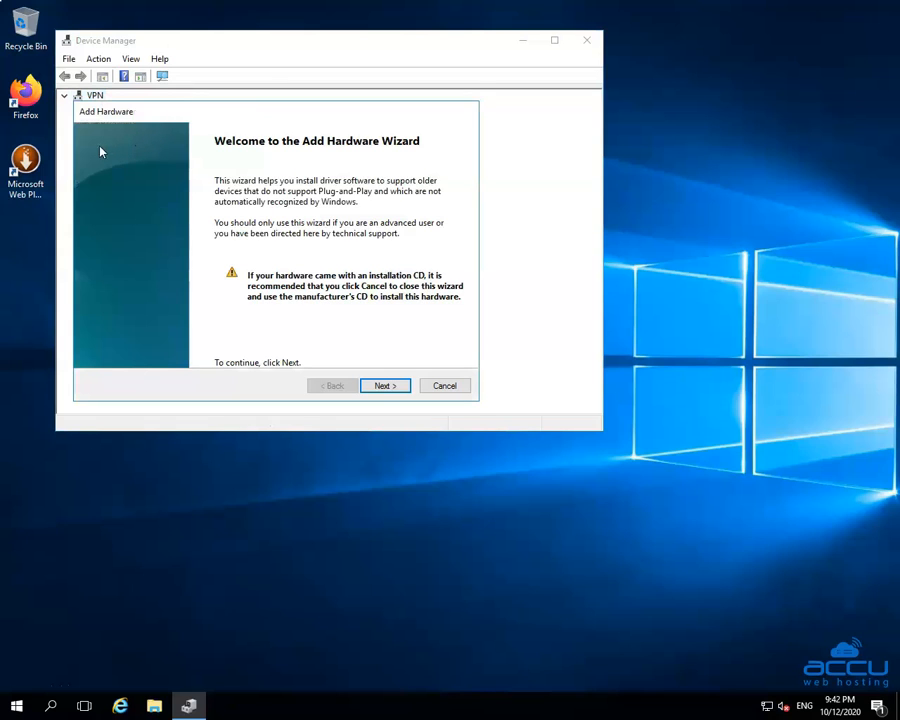
mouse_move(157, 324)
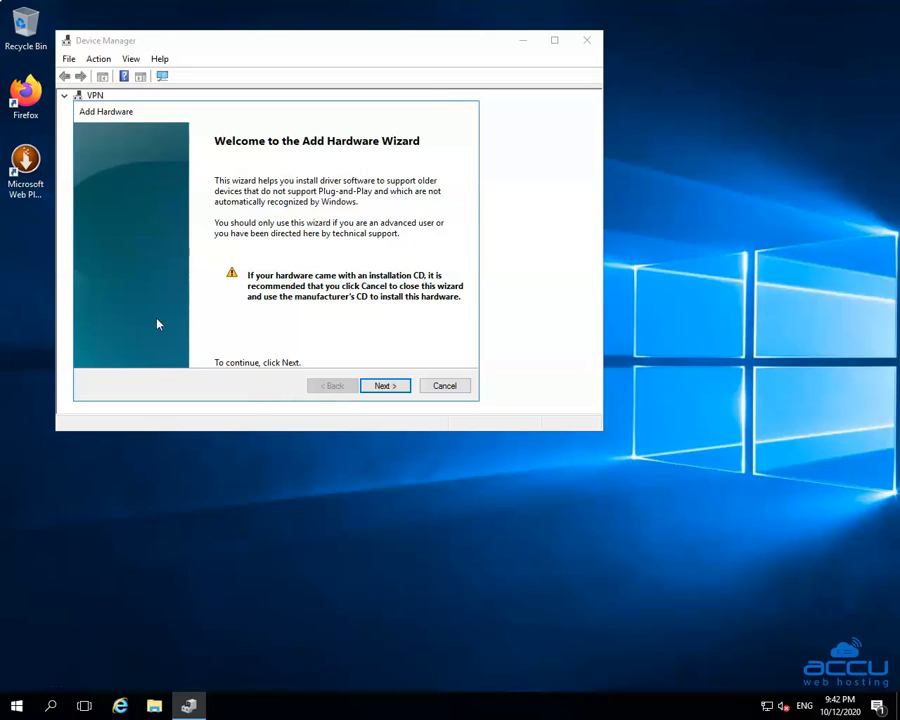
mouse_move(130, 123)
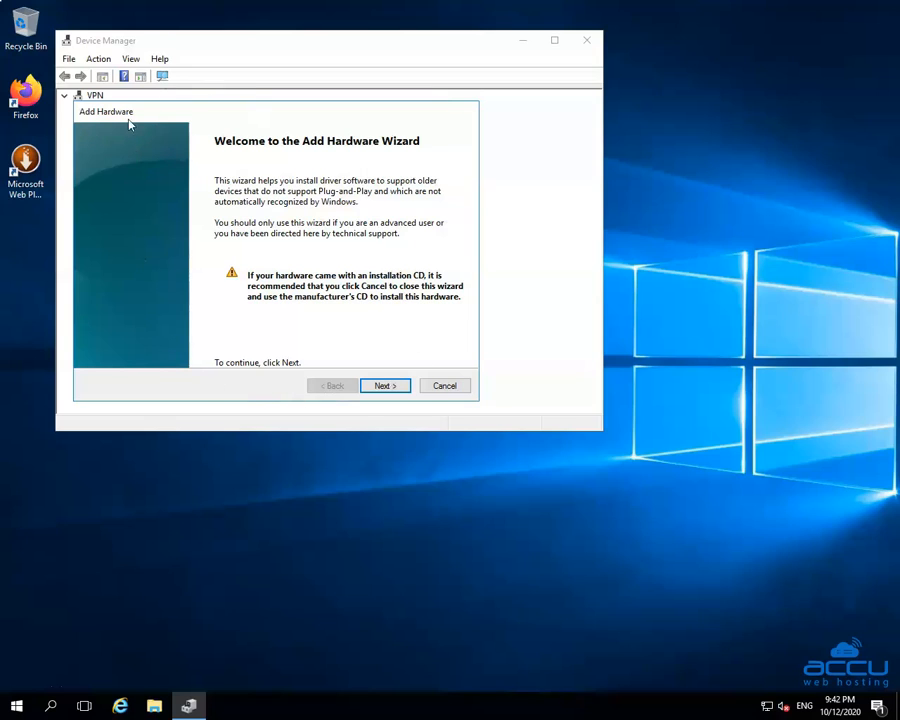
mouse_move(311, 350)
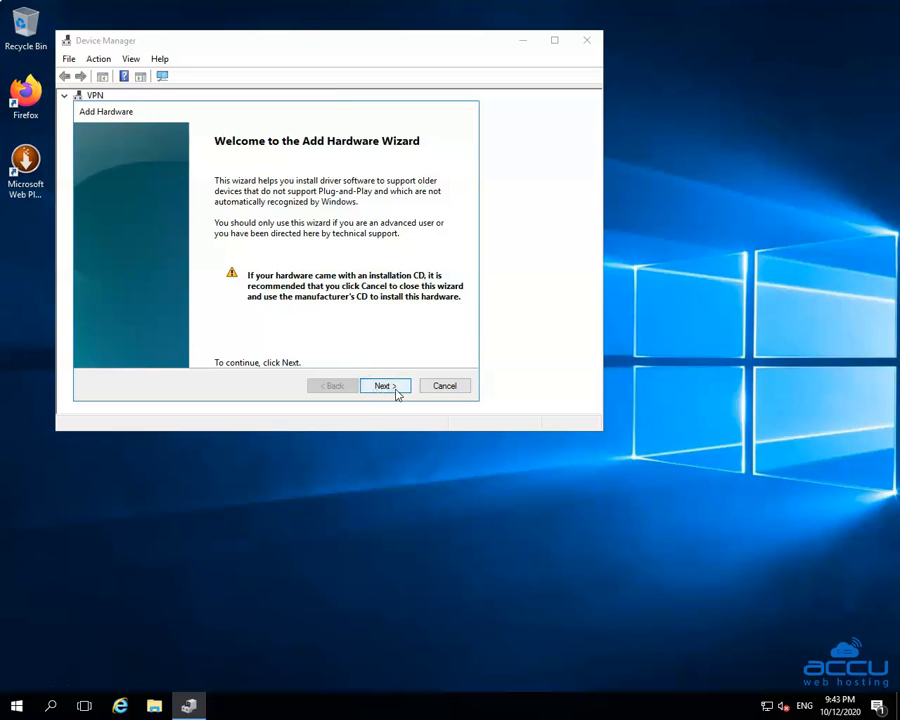
left_click(384, 386)
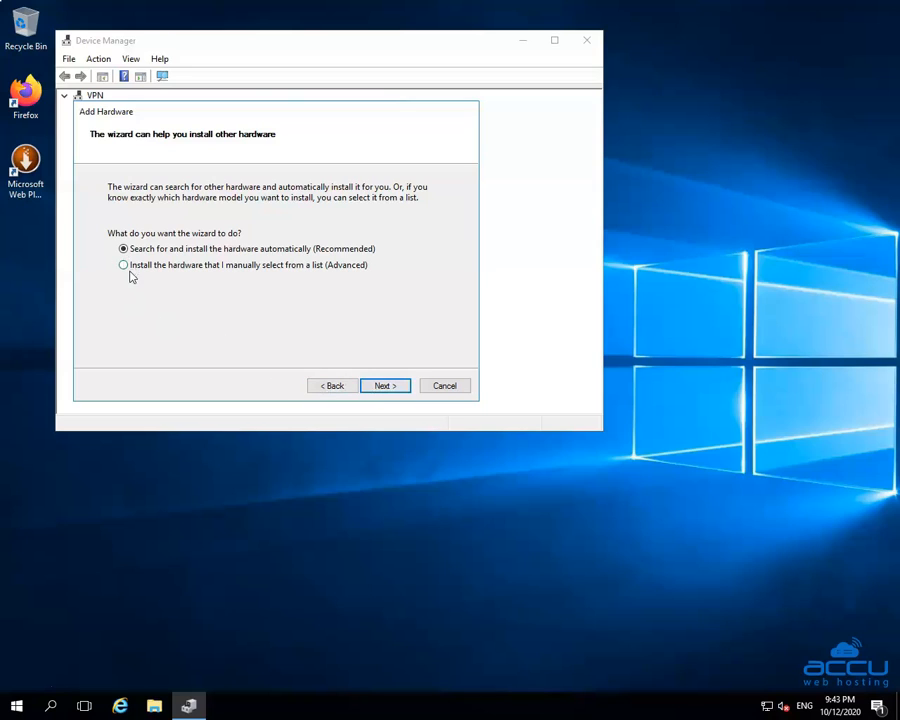
left_click(123, 264)
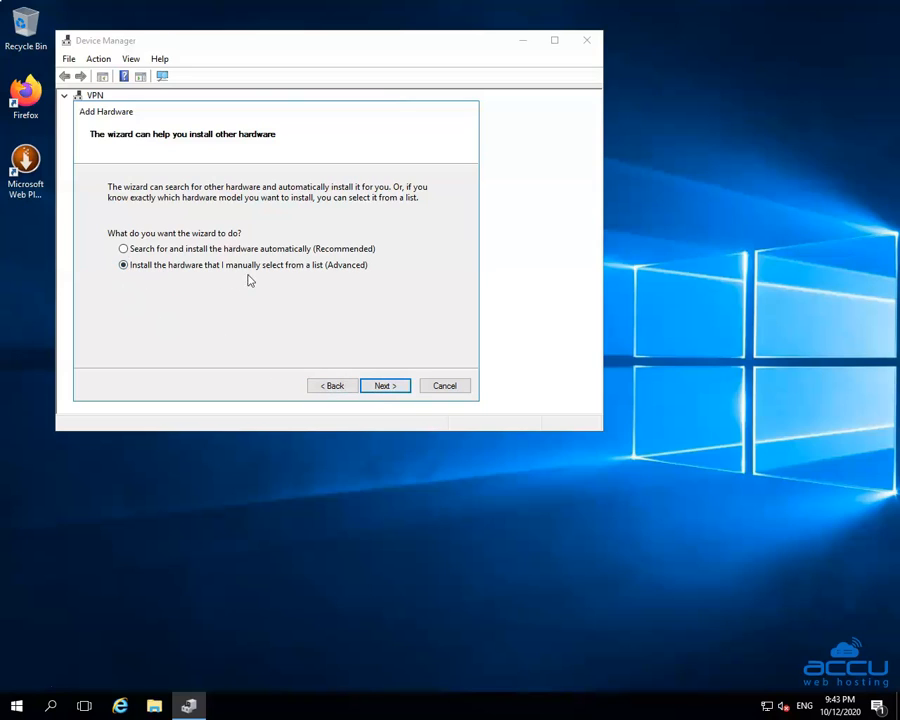
mouse_move(383, 312)
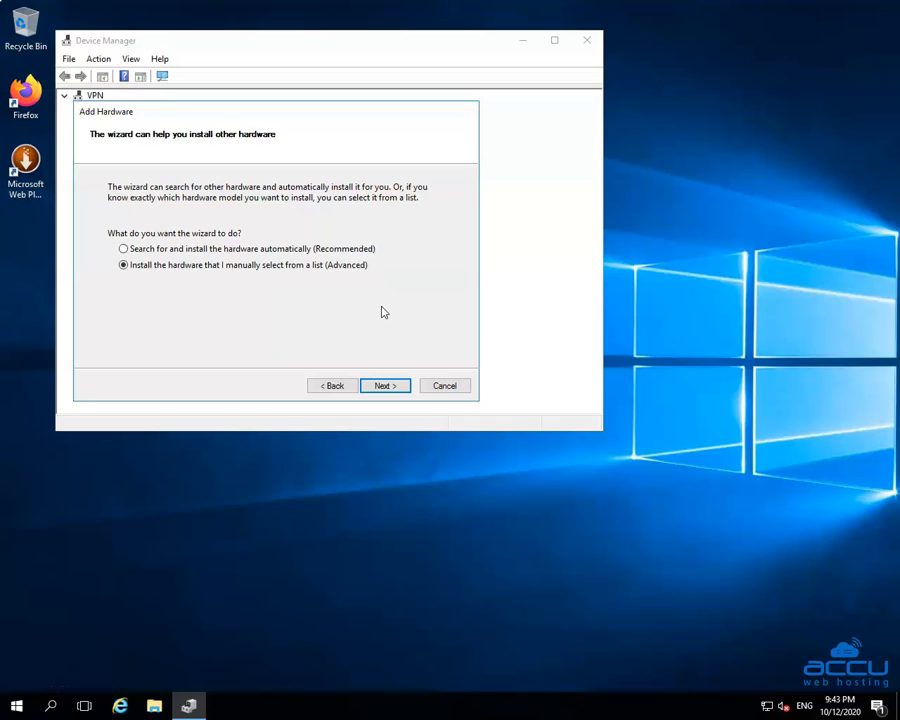
mouse_move(385, 385)
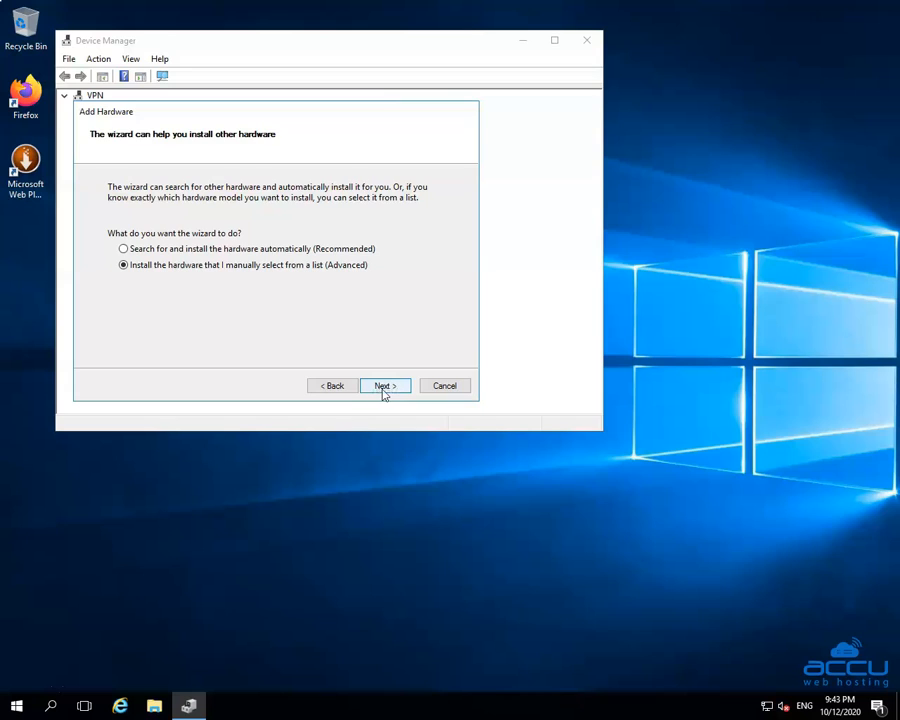
Reach the hardware type list and scroll down to Network adapters
left_click(384, 385)
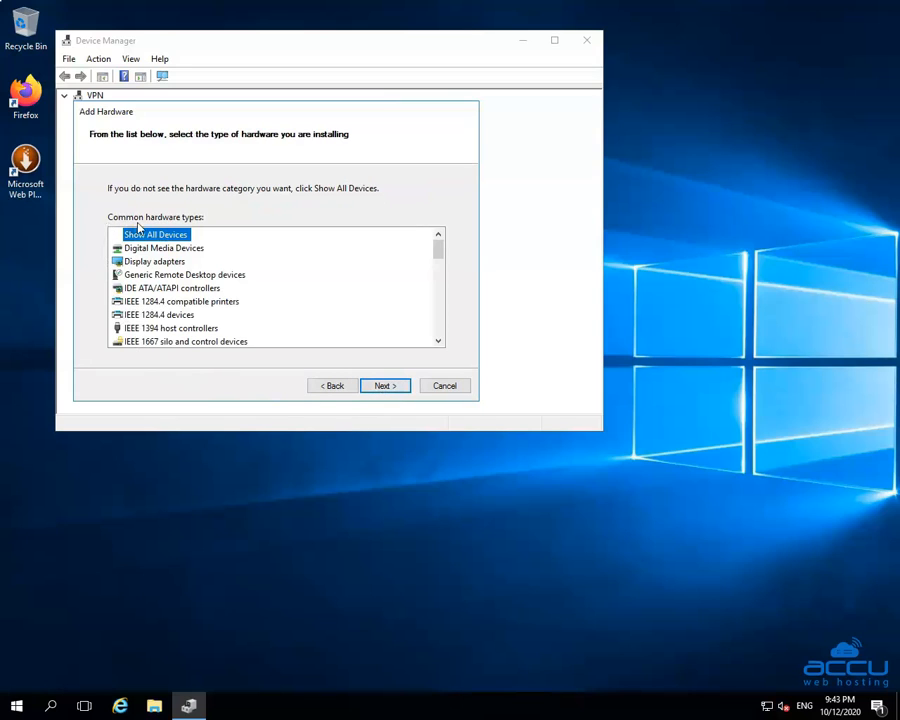
mouse_move(205, 231)
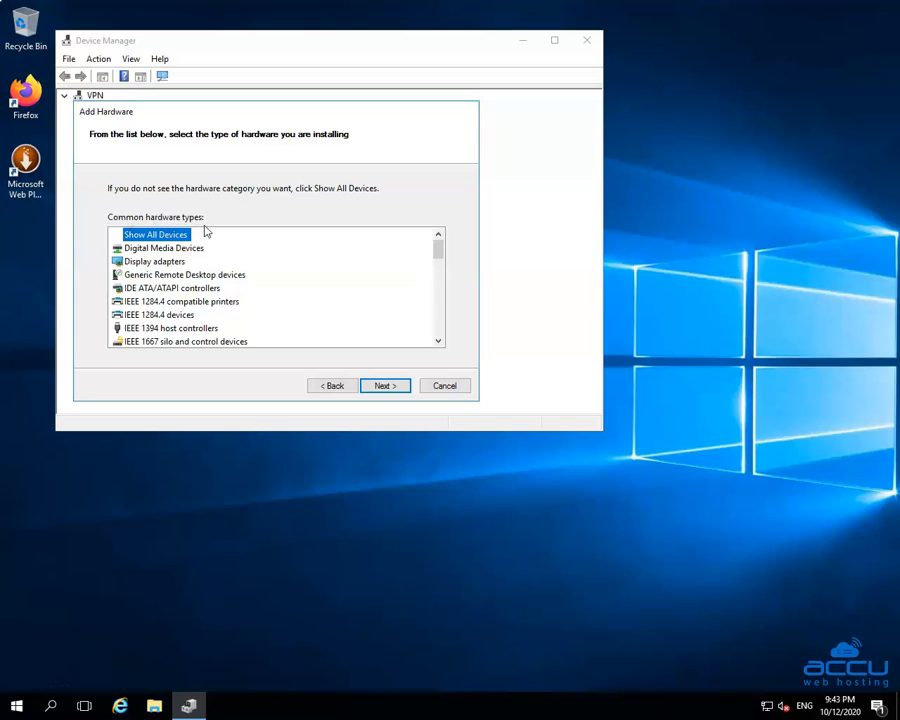
mouse_move(182, 287)
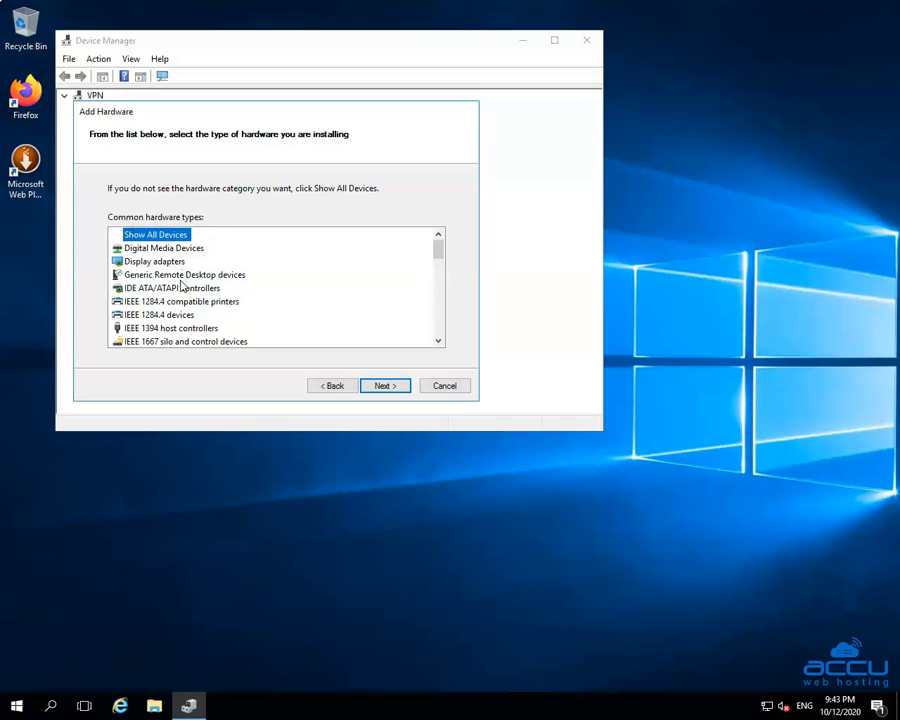
scroll("down", 3)
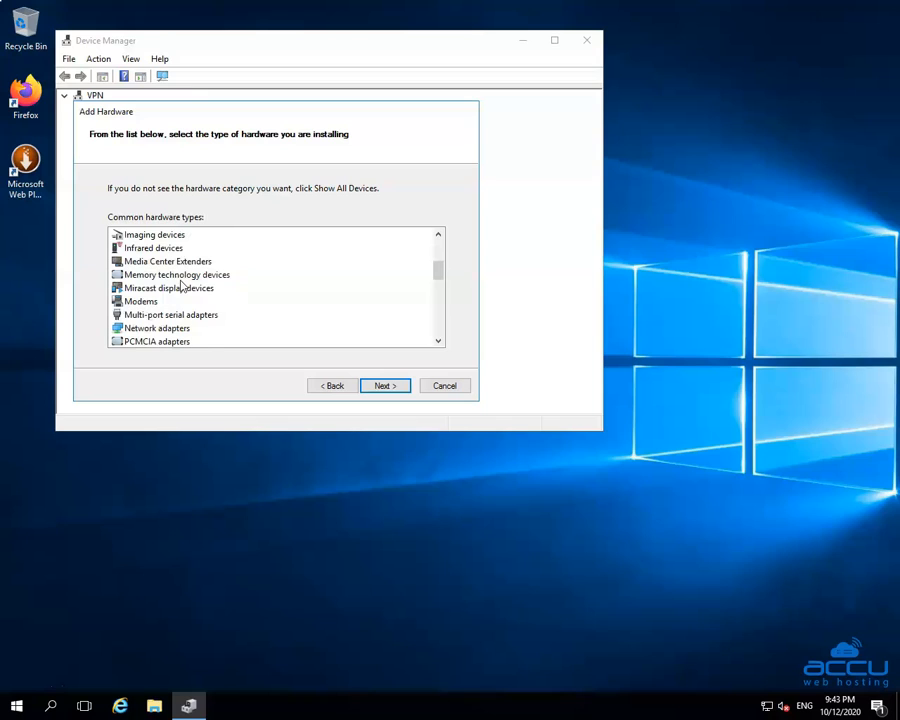
scroll("down", 3)
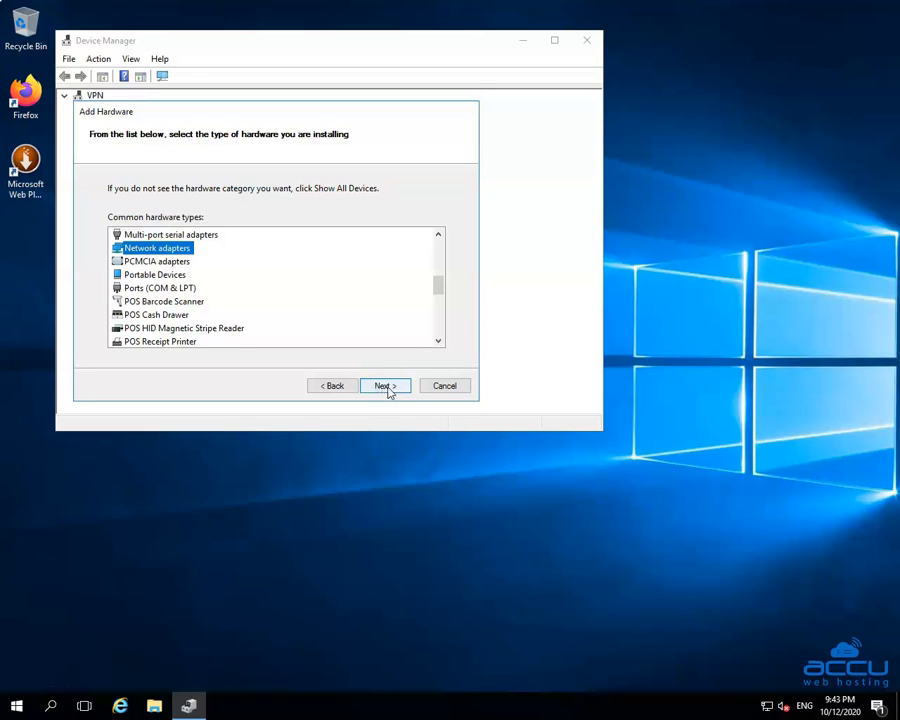
Select Microsoft's KM-TEST Loopback Adapter driver and reach the ready-to-install page
left_click(384, 385)
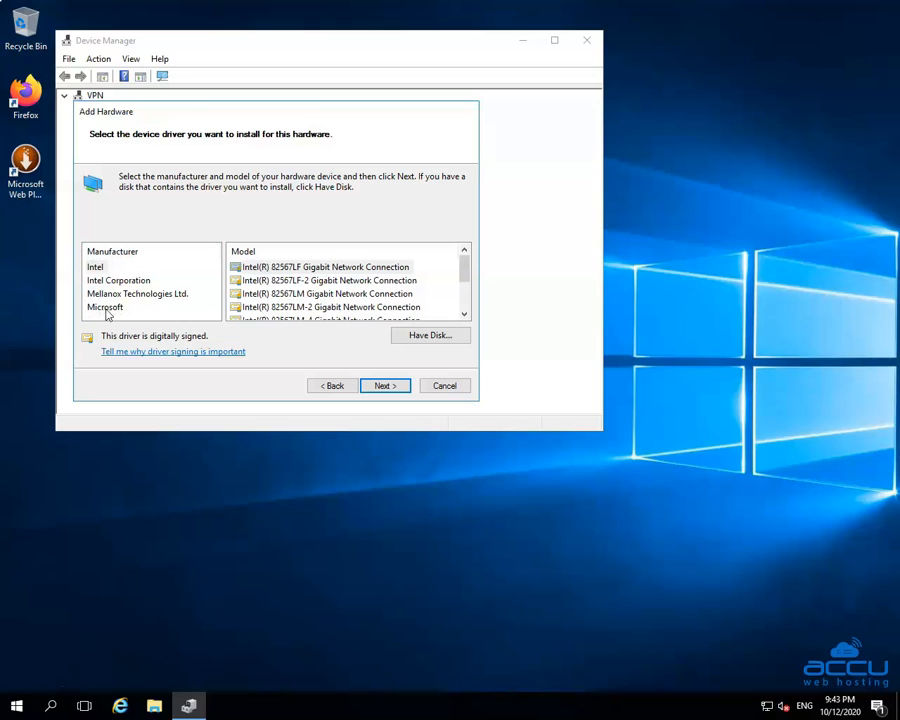
left_click(105, 307)
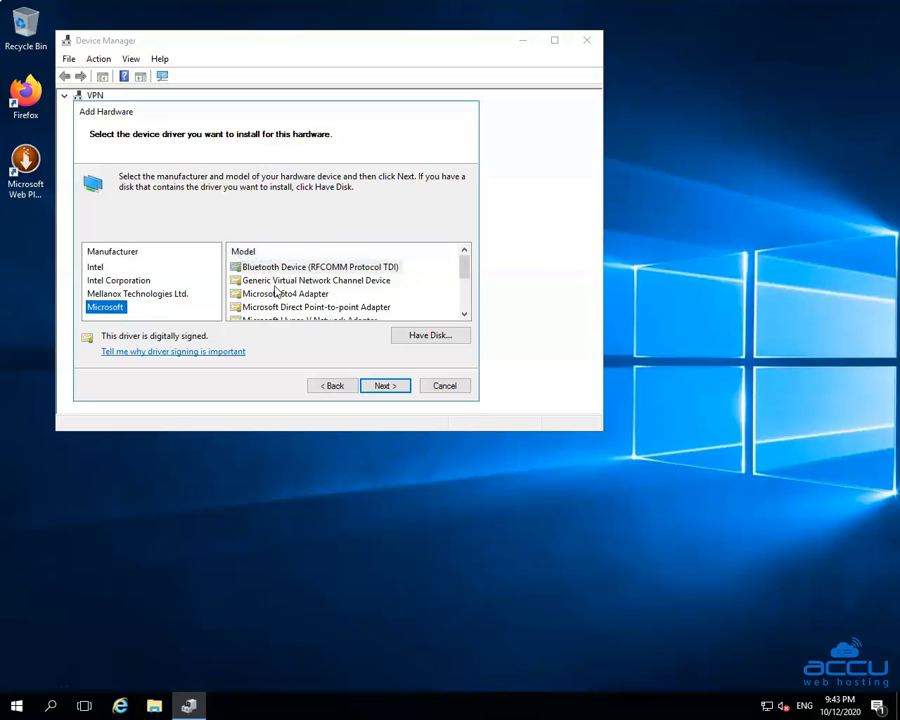
scroll("down", 3)
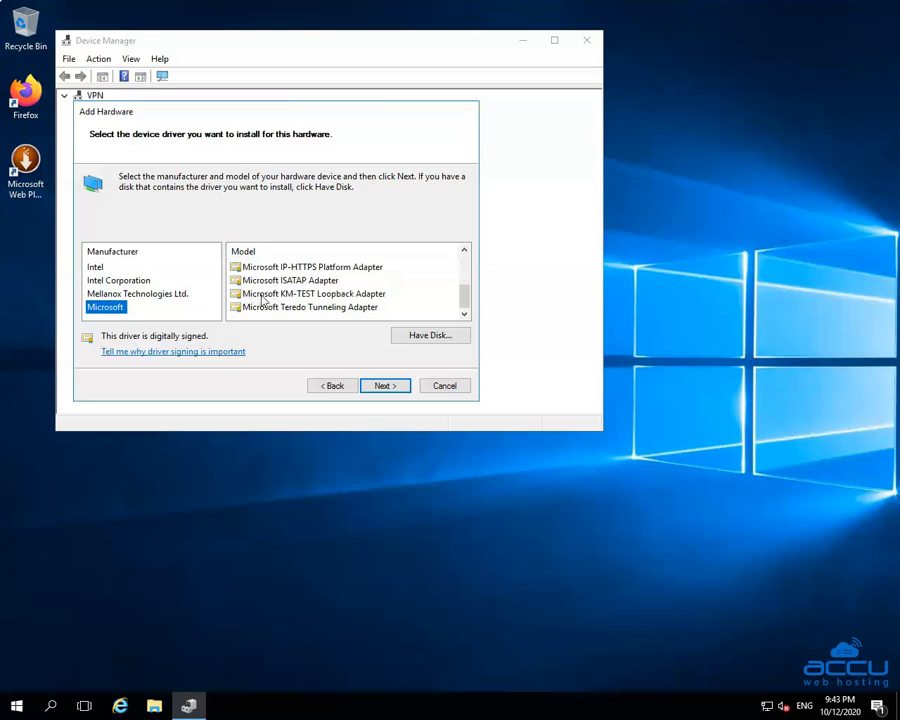
left_click(313, 293)
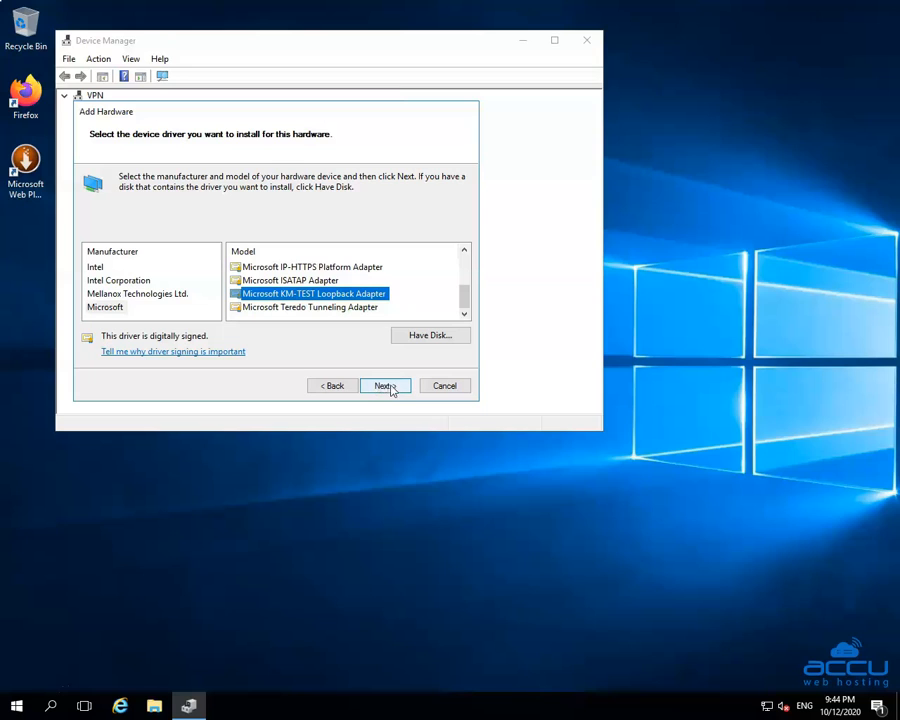
left_click(385, 385)
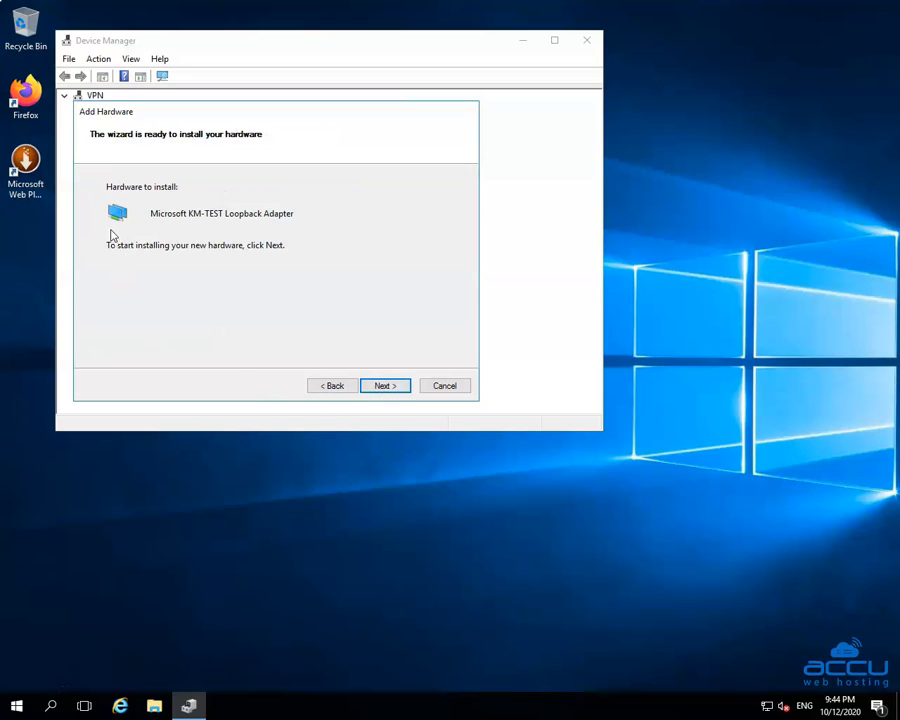
mouse_move(220, 228)
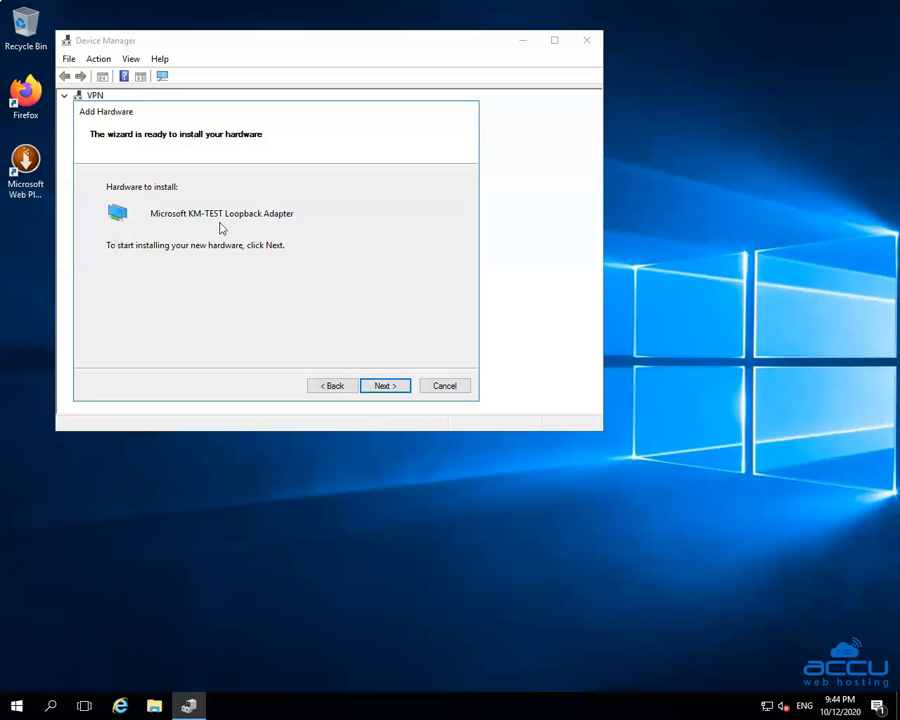
mouse_move(334, 263)
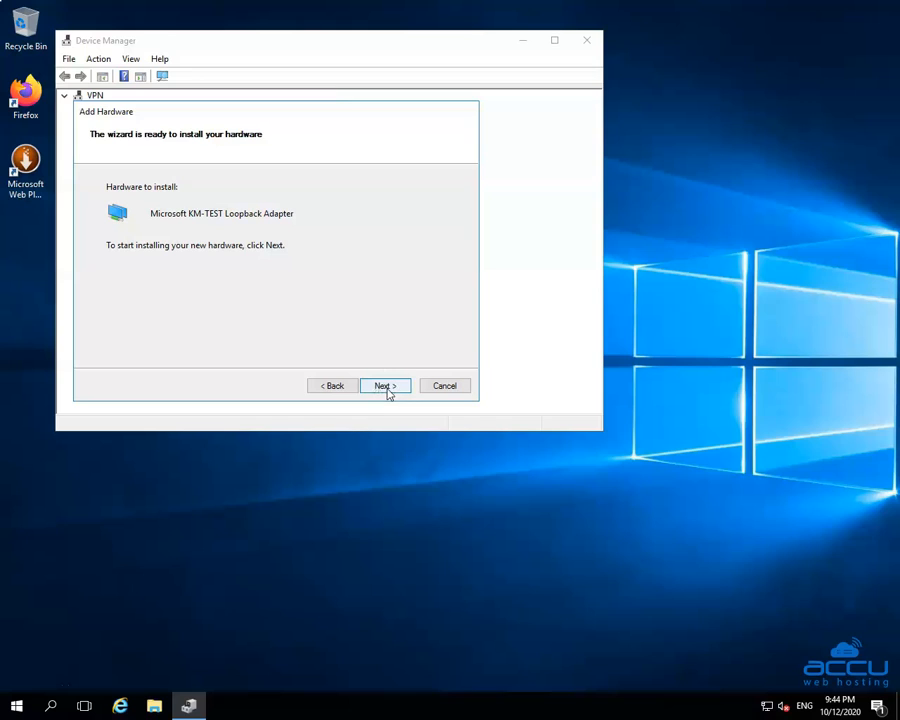
Run the installation of the KM-TEST Loopback Adapter through to the completion page
left_click(384, 385)
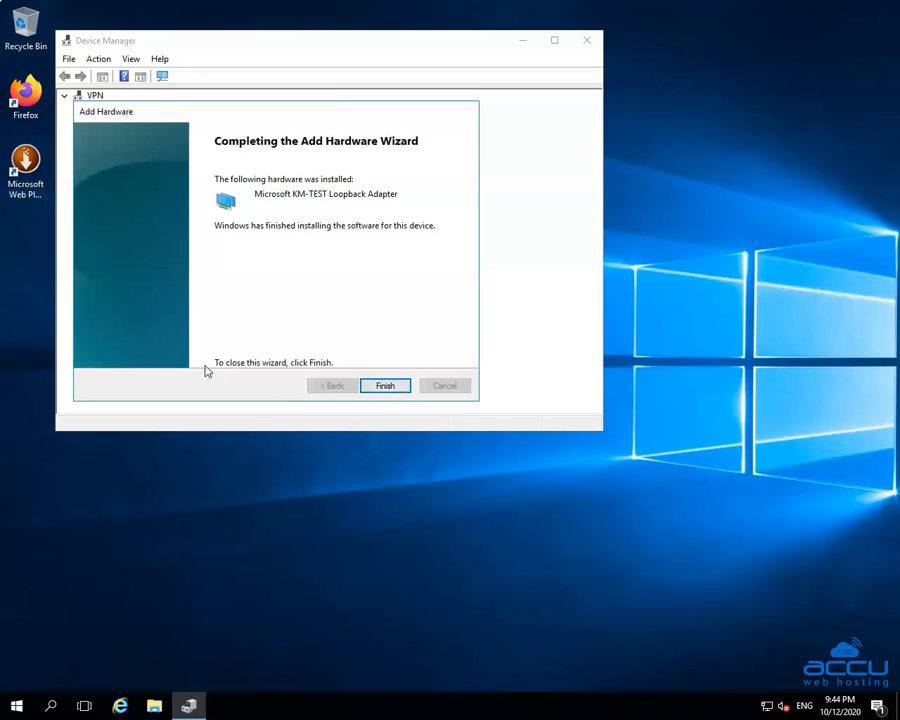
mouse_move(200, 363)
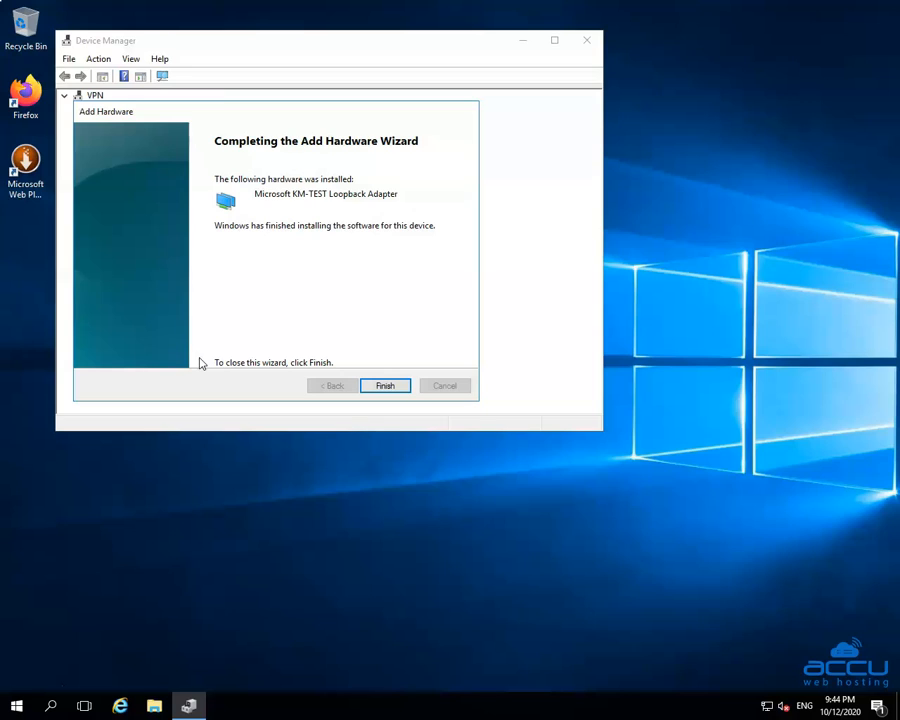
mouse_move(197, 349)
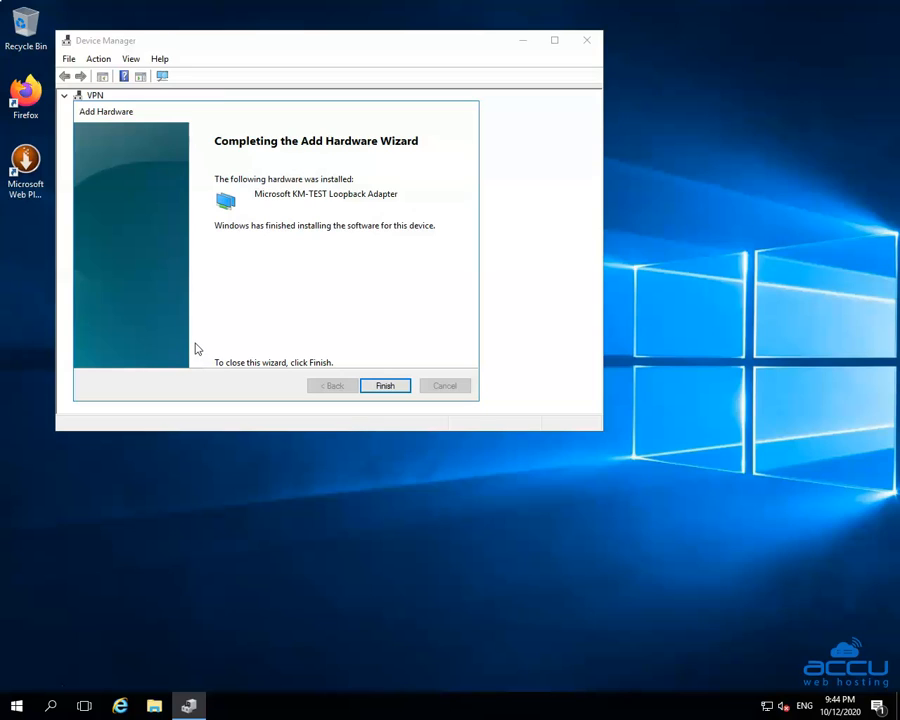
mouse_move(217, 191)
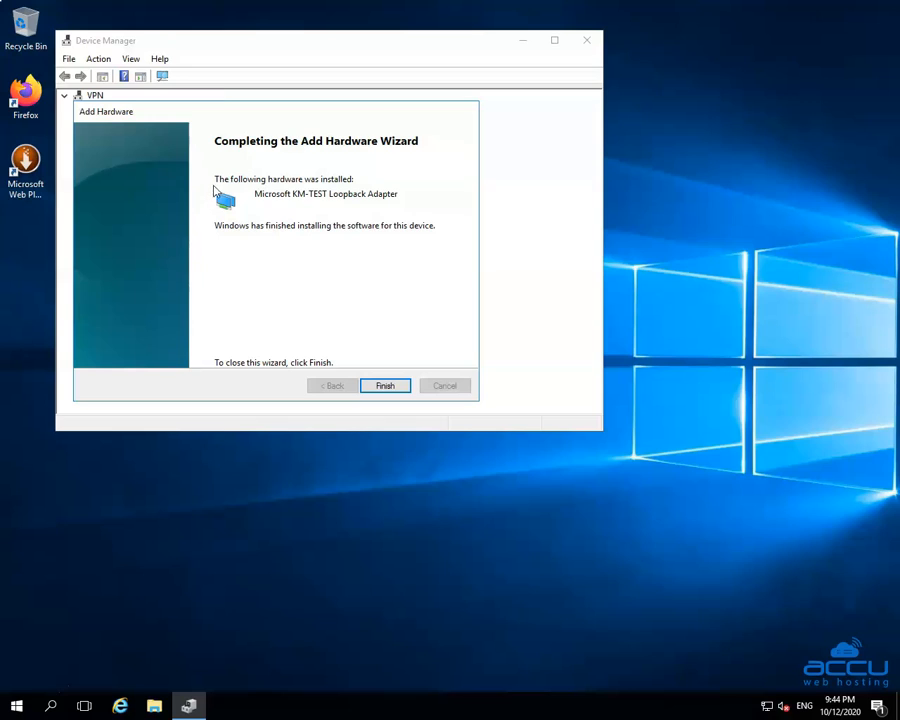
mouse_move(337, 188)
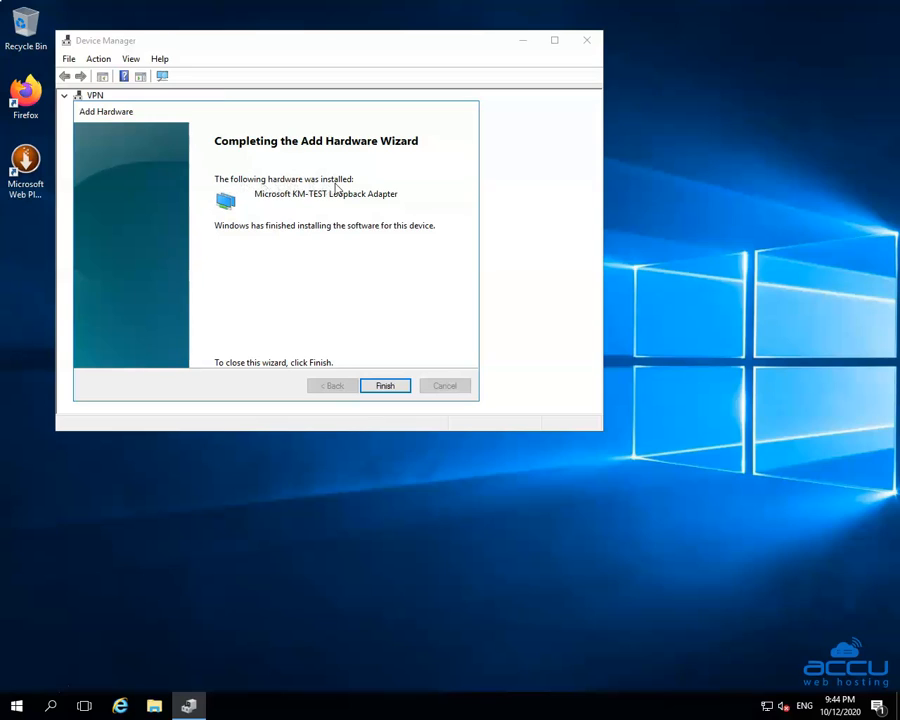
mouse_move(407, 207)
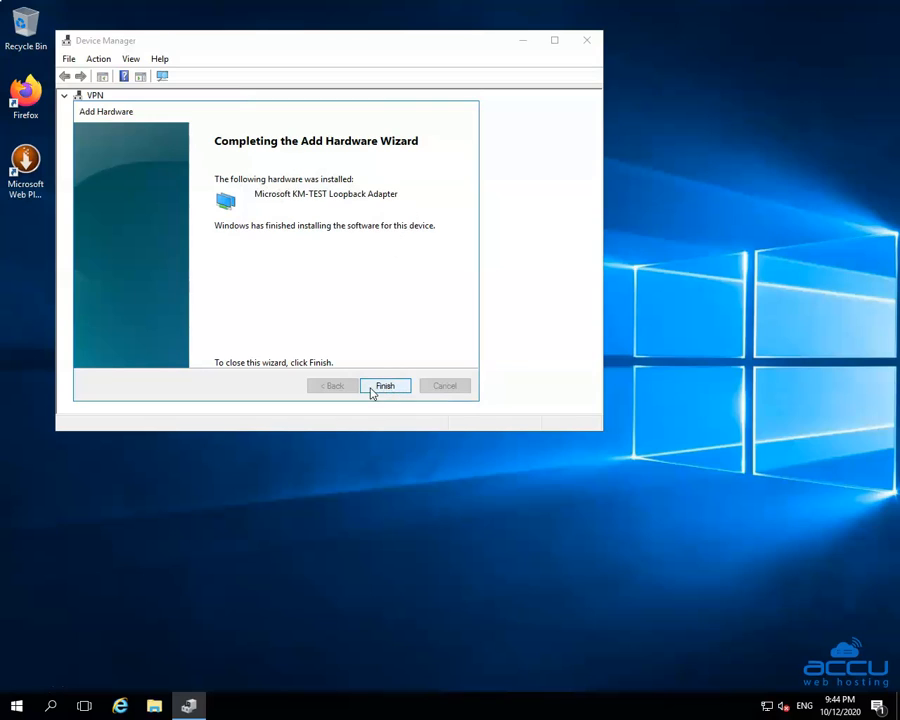
mouse_move(388, 391)
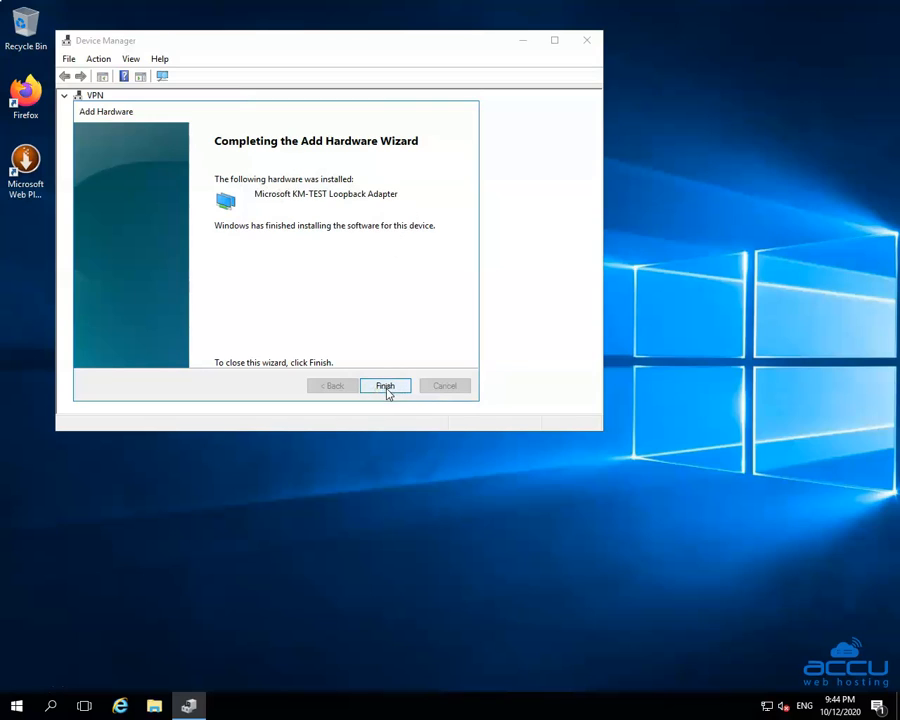
Finish the Add Hardware Wizard and bring up the tray network icon's menu
left_click(385, 386)
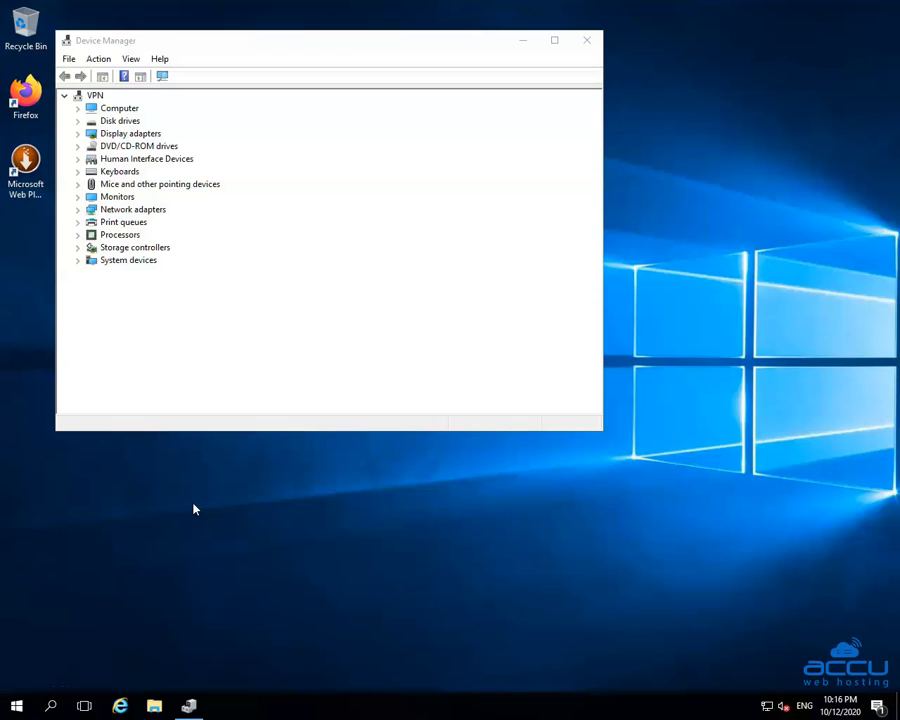
mouse_move(263, 519)
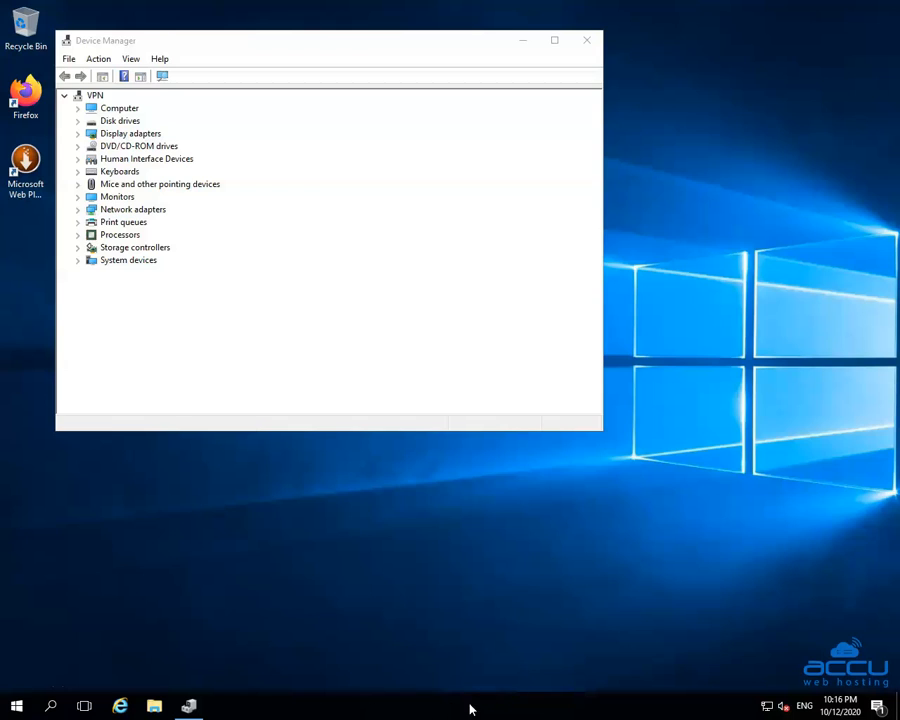
mouse_move(757, 710)
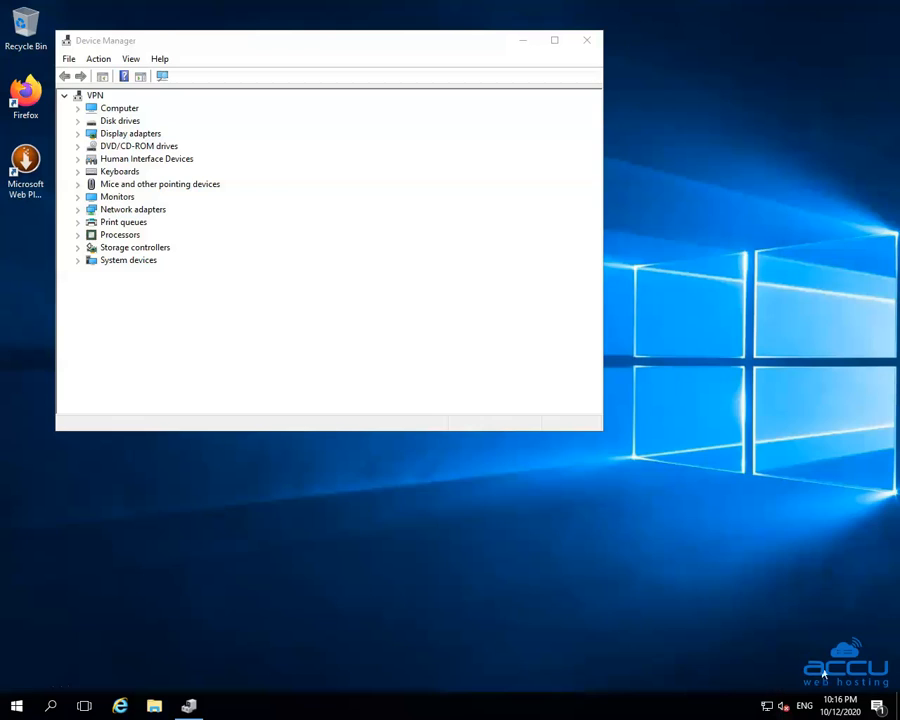
mouse_move(815, 707)
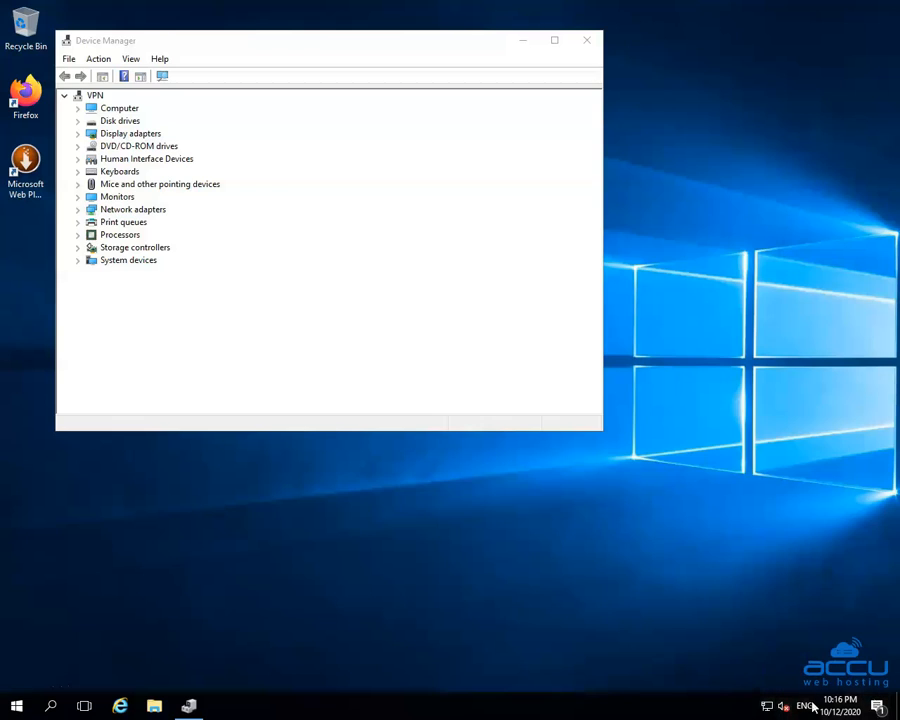
right_click(784, 706)
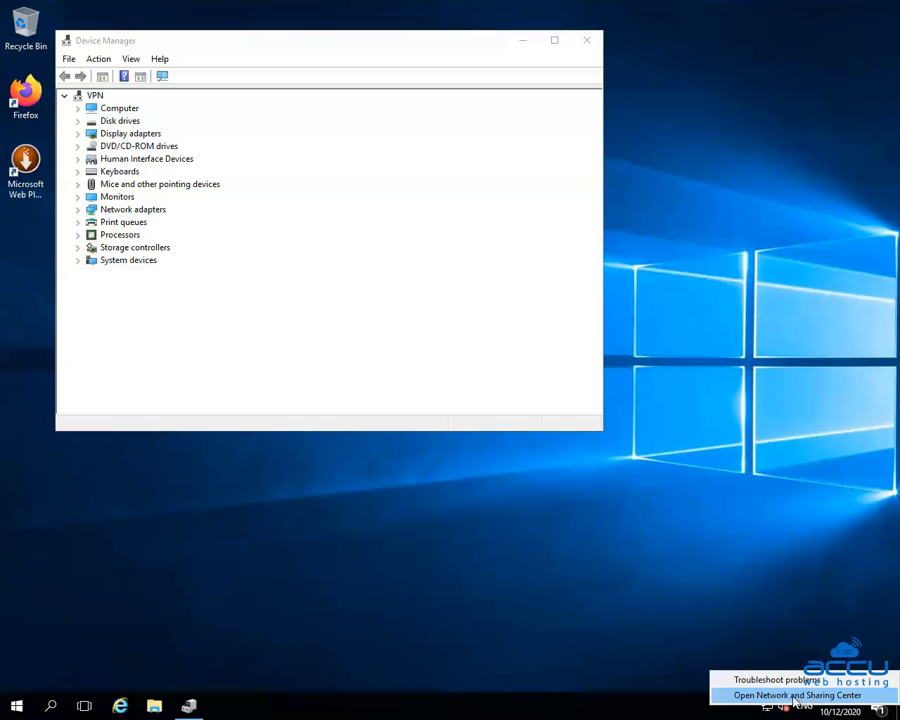
Open Network and Sharing Center from the tray network menu
left_click(797, 695)
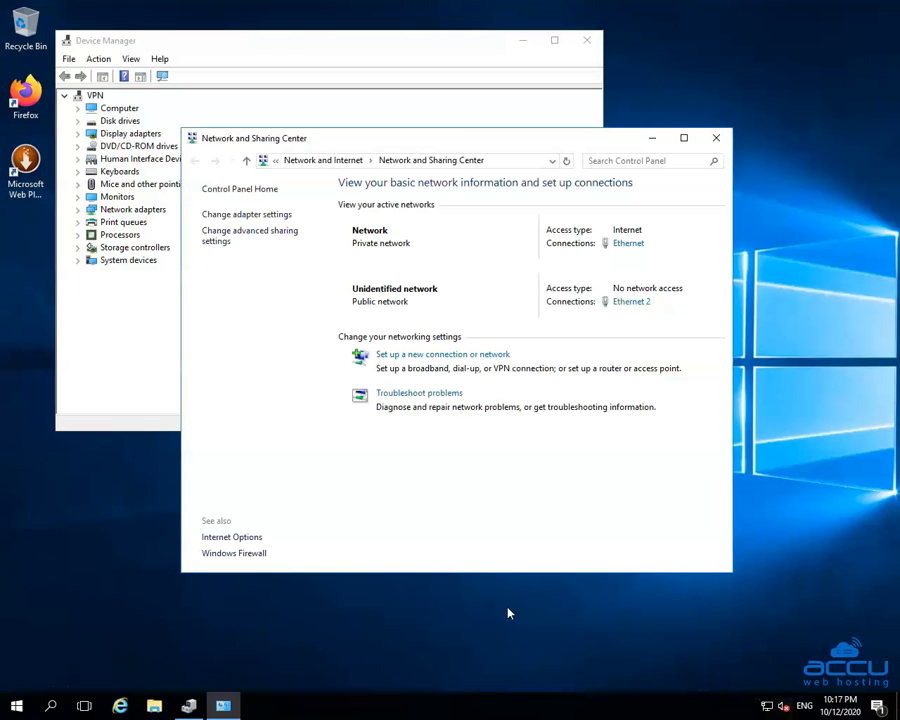
mouse_move(210, 318)
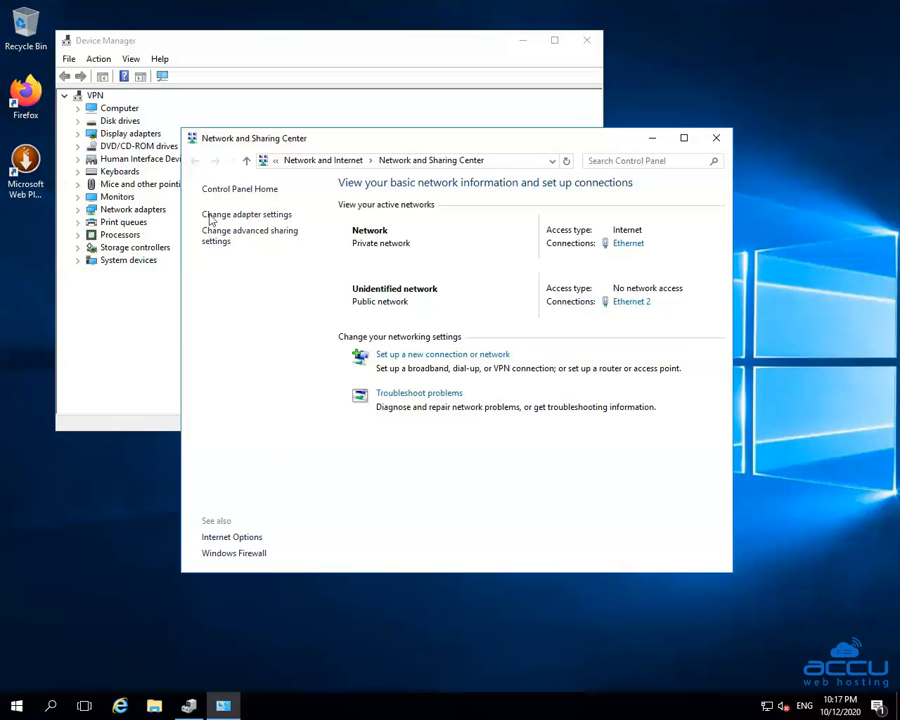
mouse_move(308, 152)
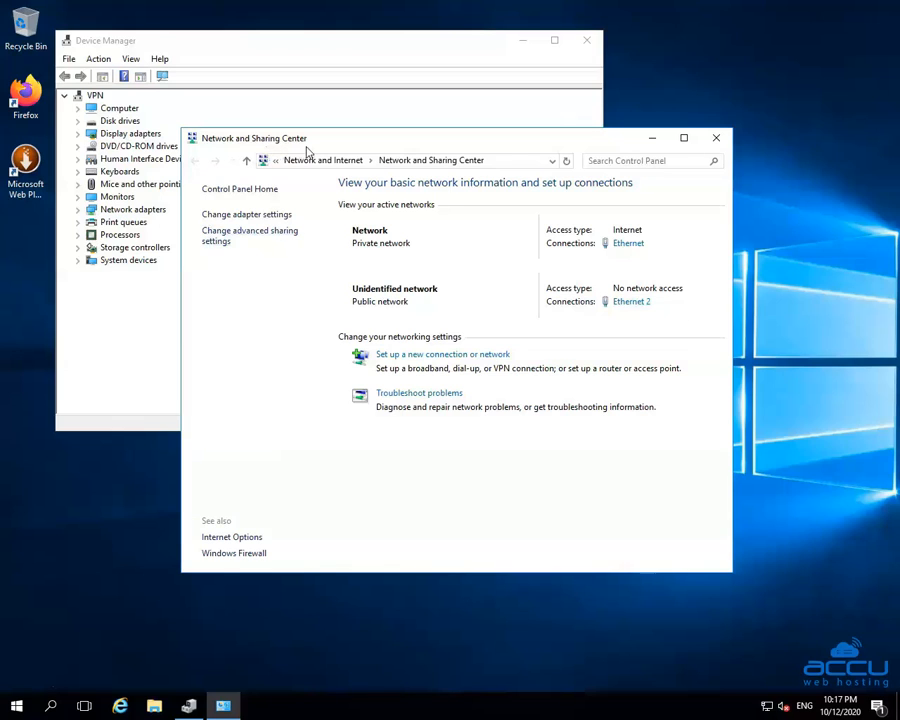
mouse_move(313, 195)
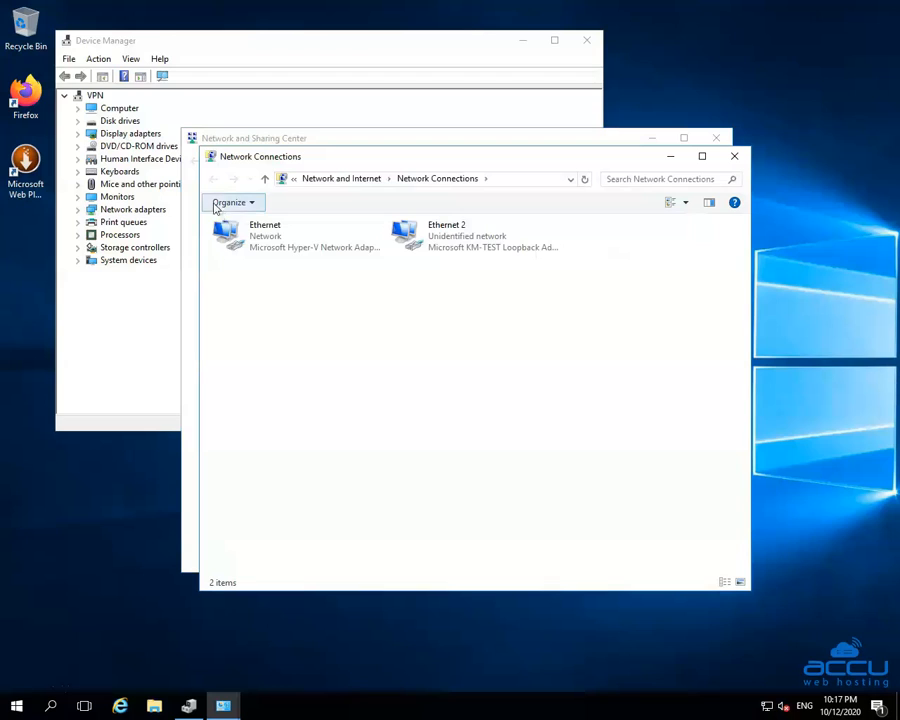
mouse_move(603, 250)
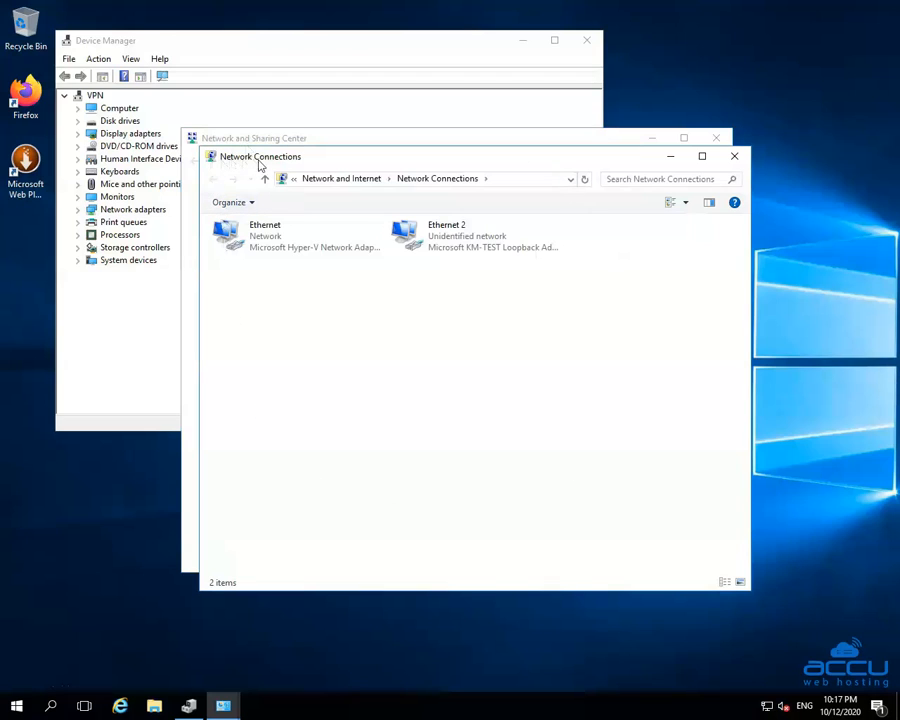
mouse_move(352, 188)
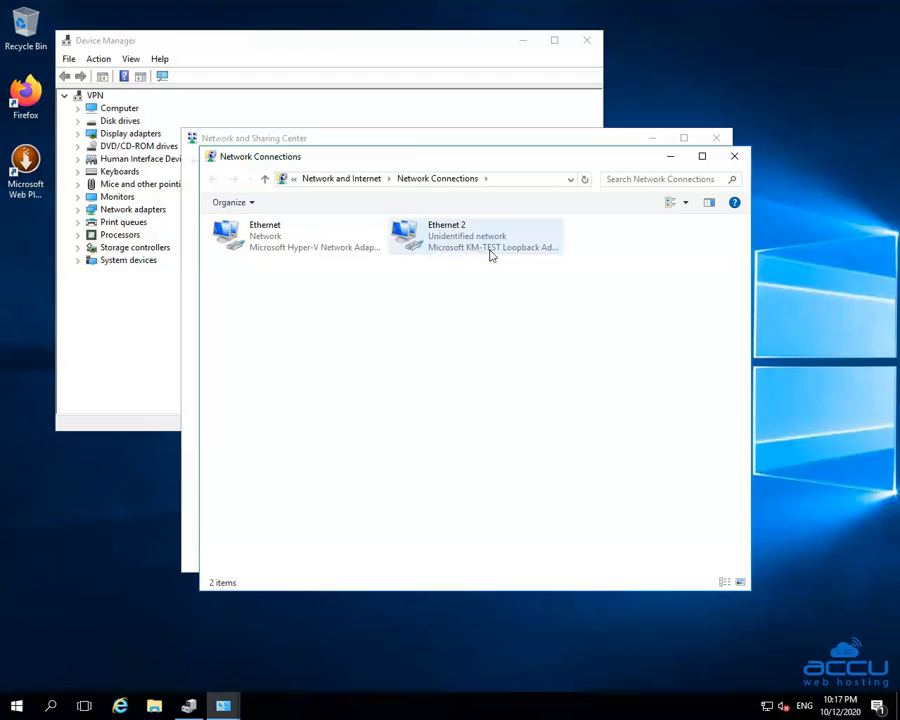
mouse_move(437, 248)
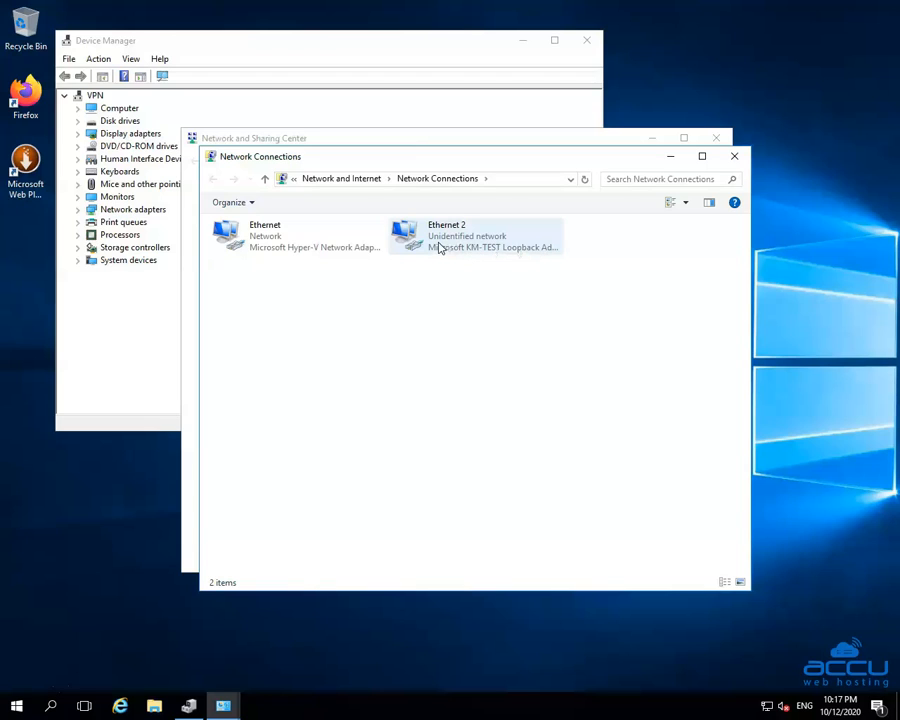
Show the context menu for the Ethernet 2 loopback connection
right_click(470, 235)
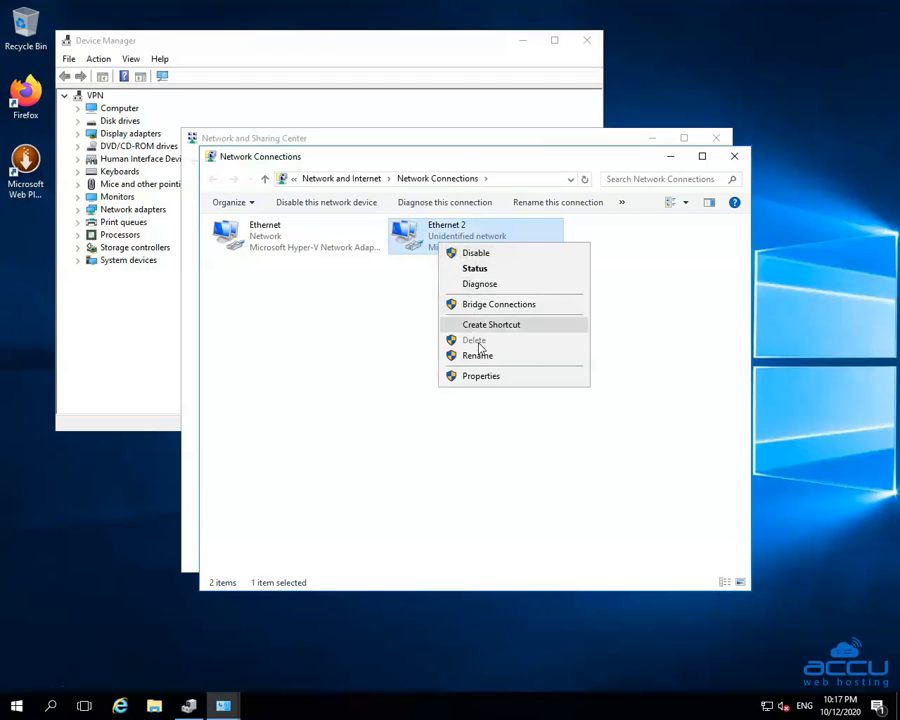
mouse_move(481, 380)
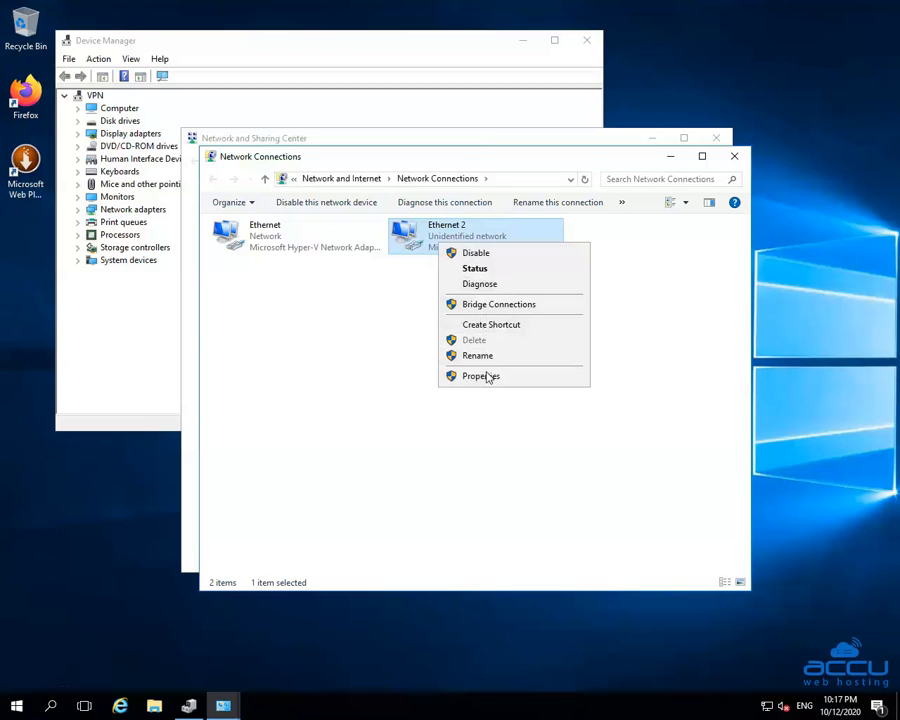
Open the Properties dialog of the Ethernet 2 connection
left_click(481, 375)
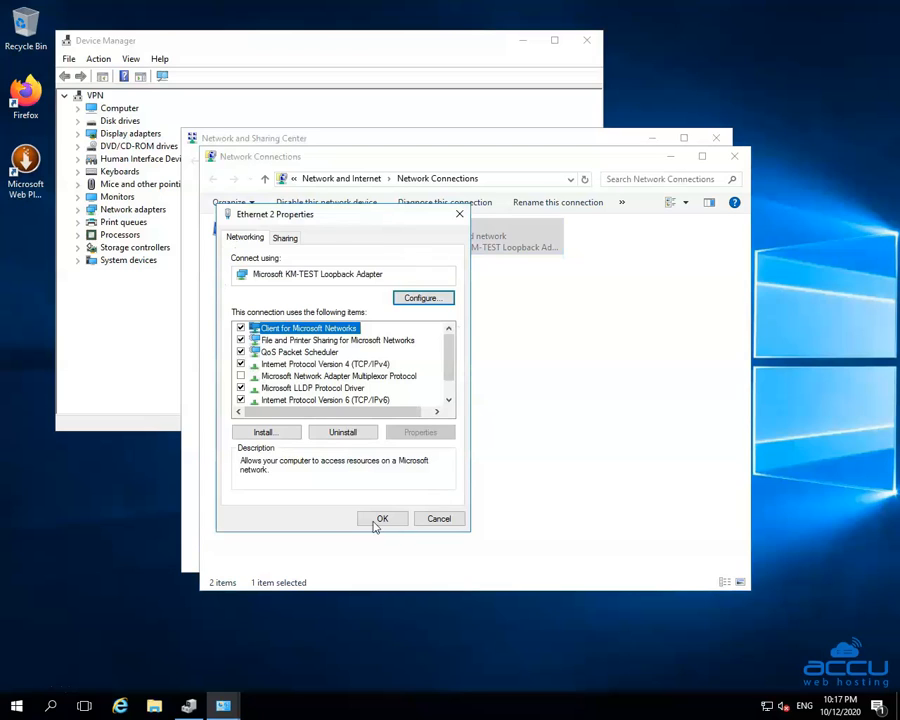
mouse_move(314, 225)
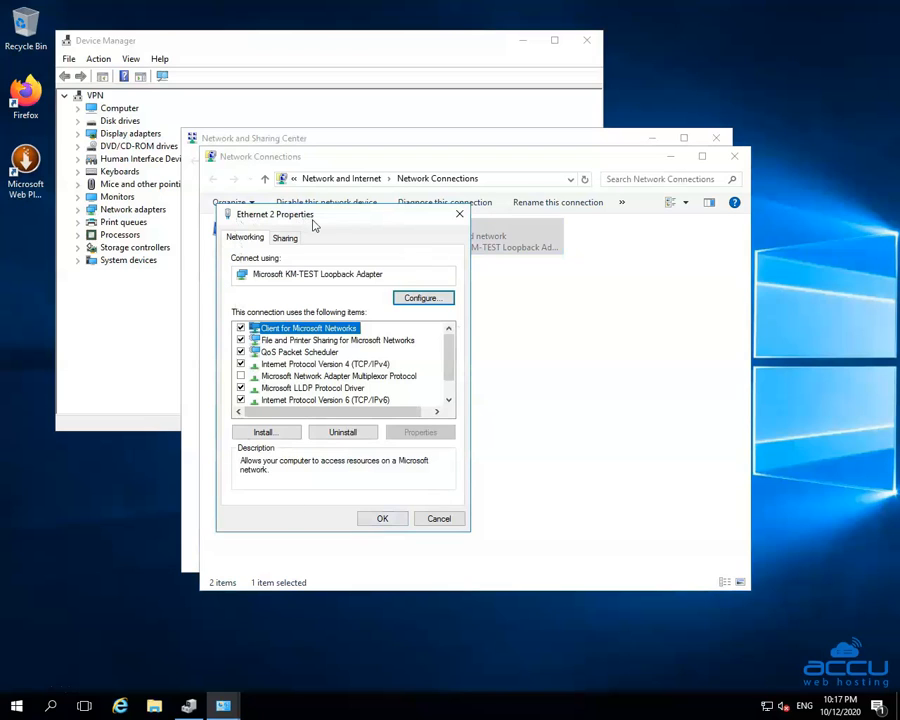
mouse_move(277, 256)
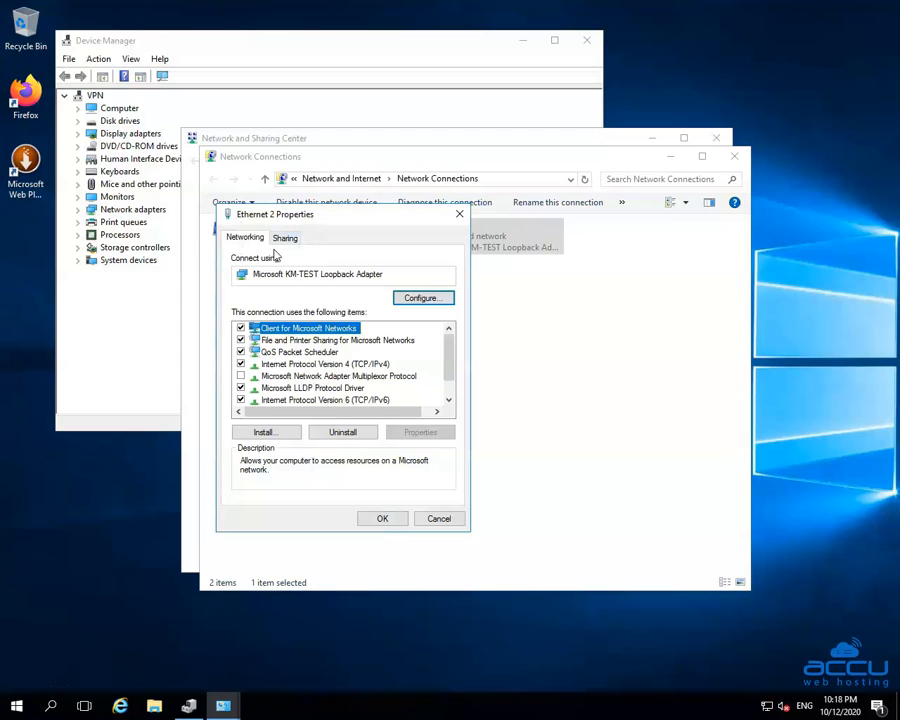
mouse_move(254, 240)
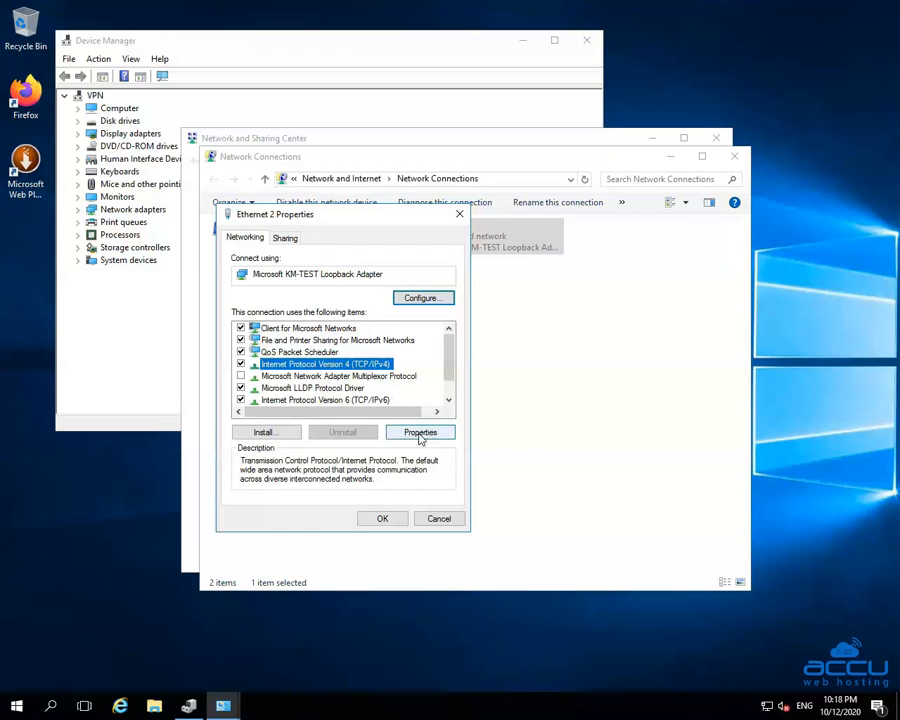
Open the TCP/IPv4 properties for Ethernet 2
left_click(419, 432)
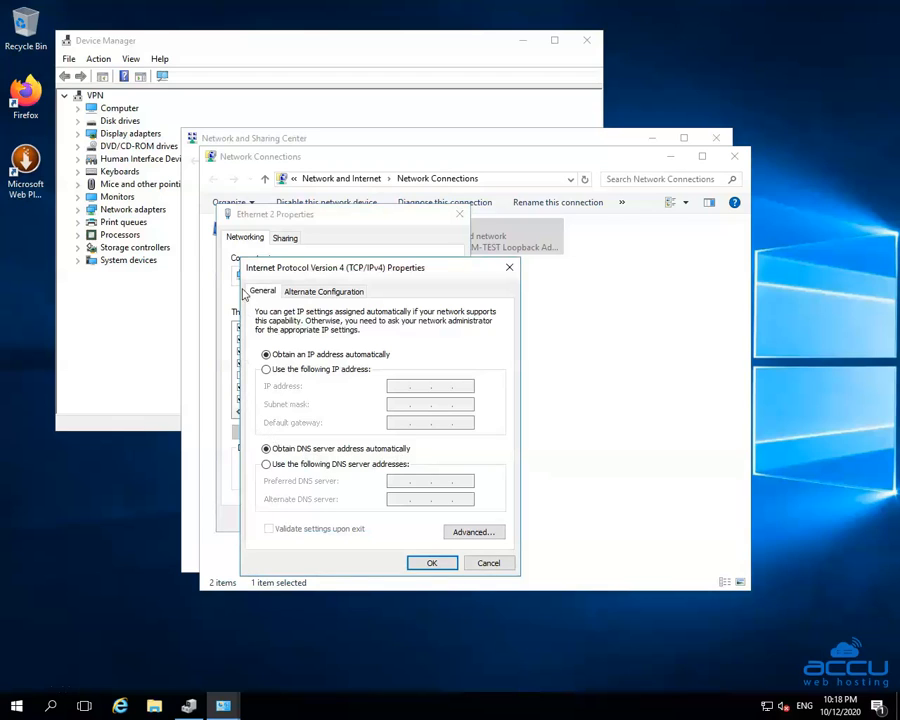
mouse_move(262, 310)
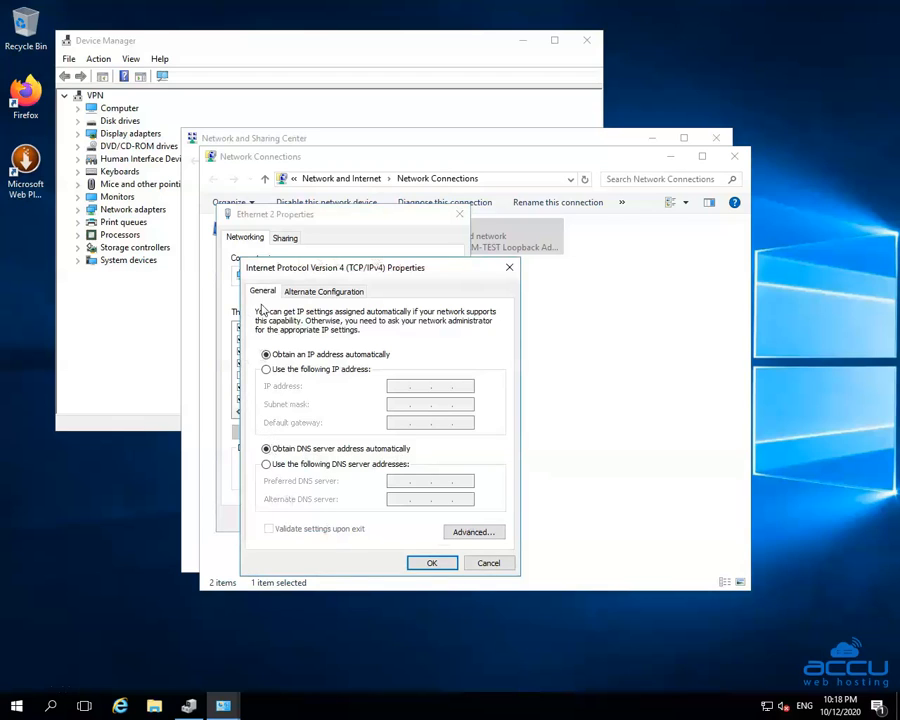
mouse_move(334, 278)
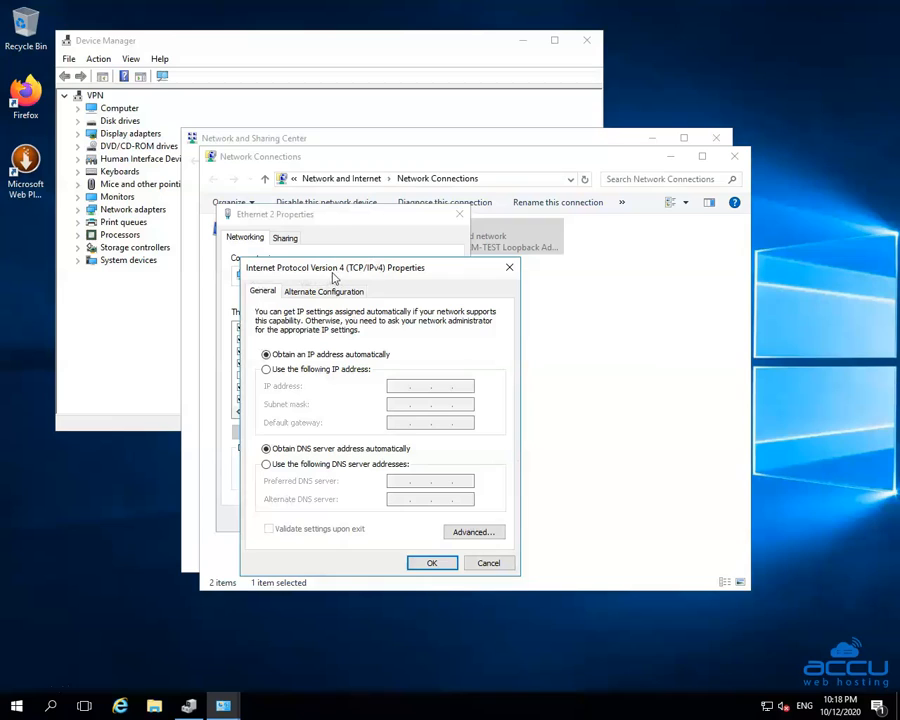
mouse_move(378, 291)
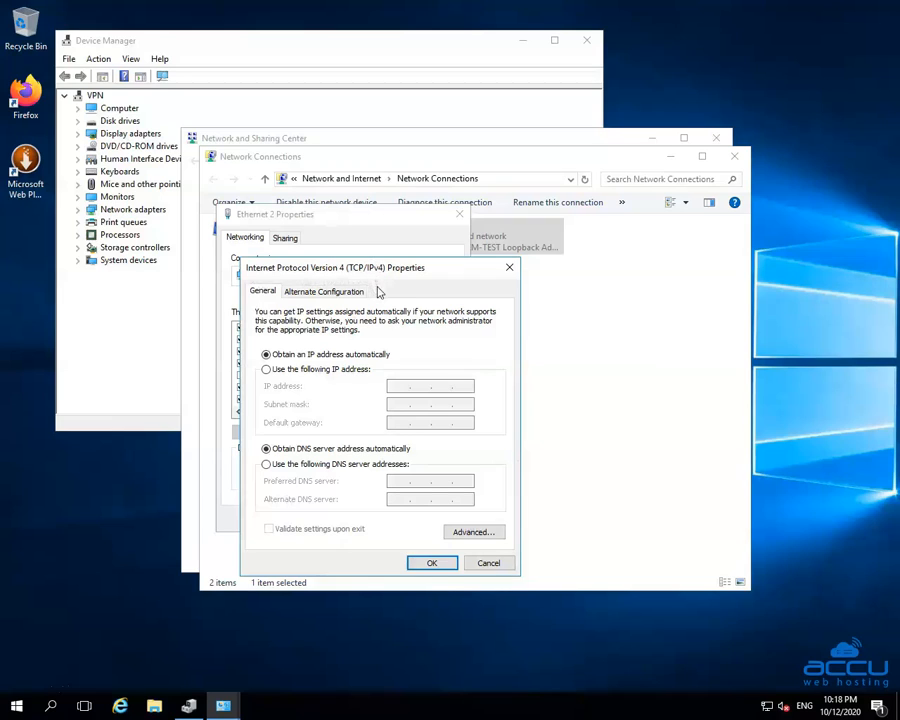
mouse_move(305, 395)
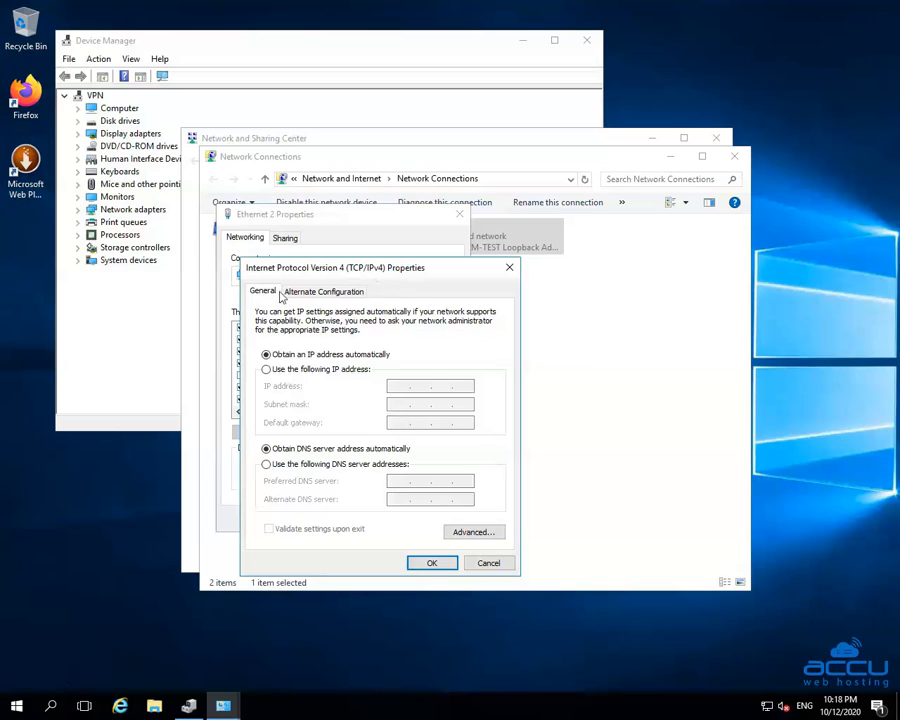
mouse_move(420, 322)
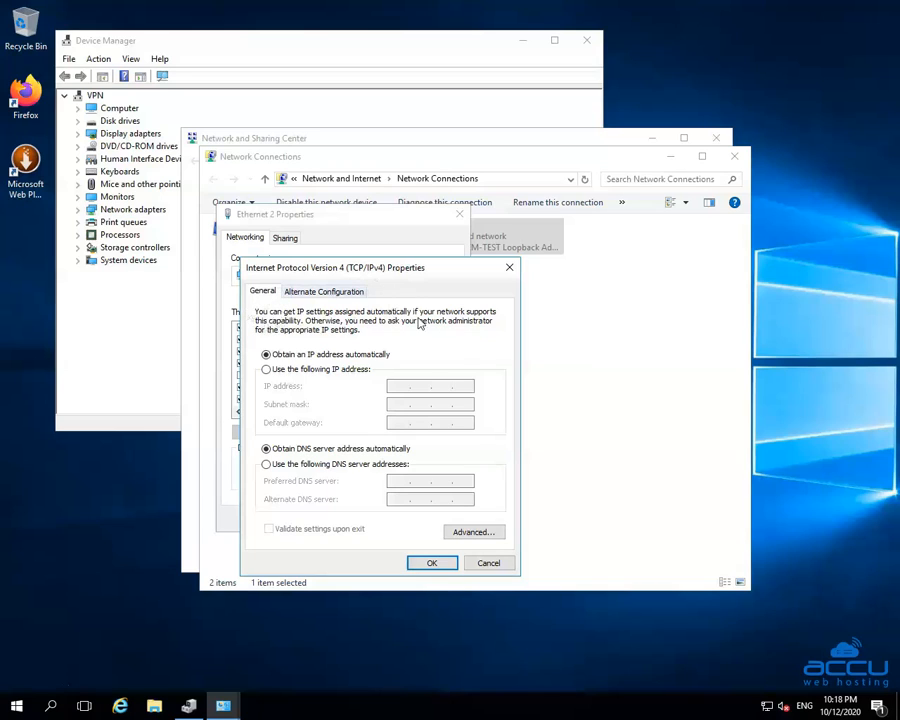
mouse_move(378, 314)
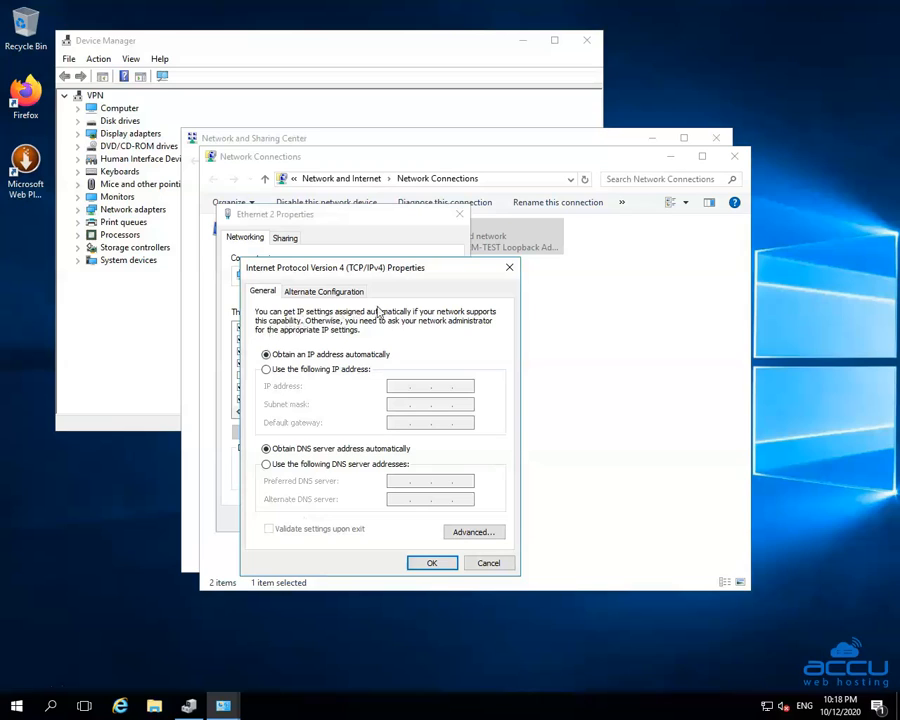
mouse_move(358, 513)
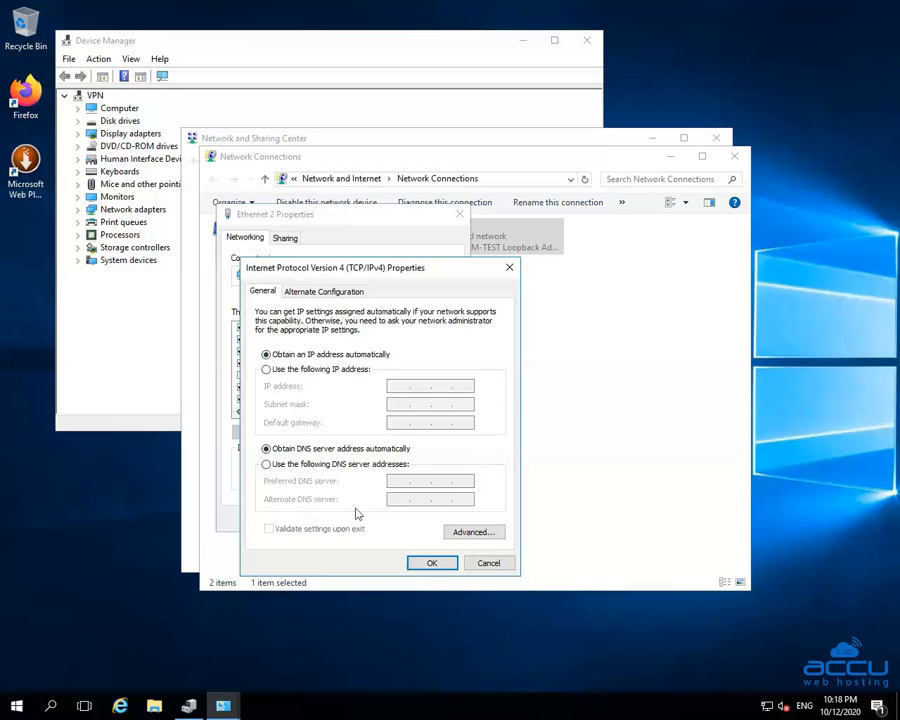
mouse_move(263, 382)
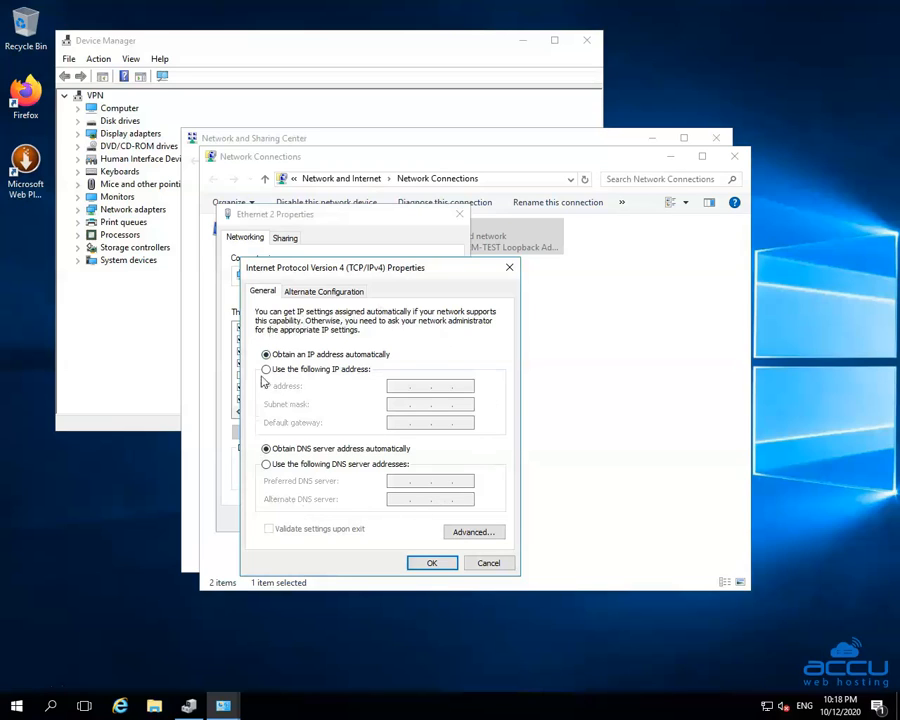
Switch Ethernet 2 to a manual IP address and enter the address and subnet mask
left_click(266, 369)
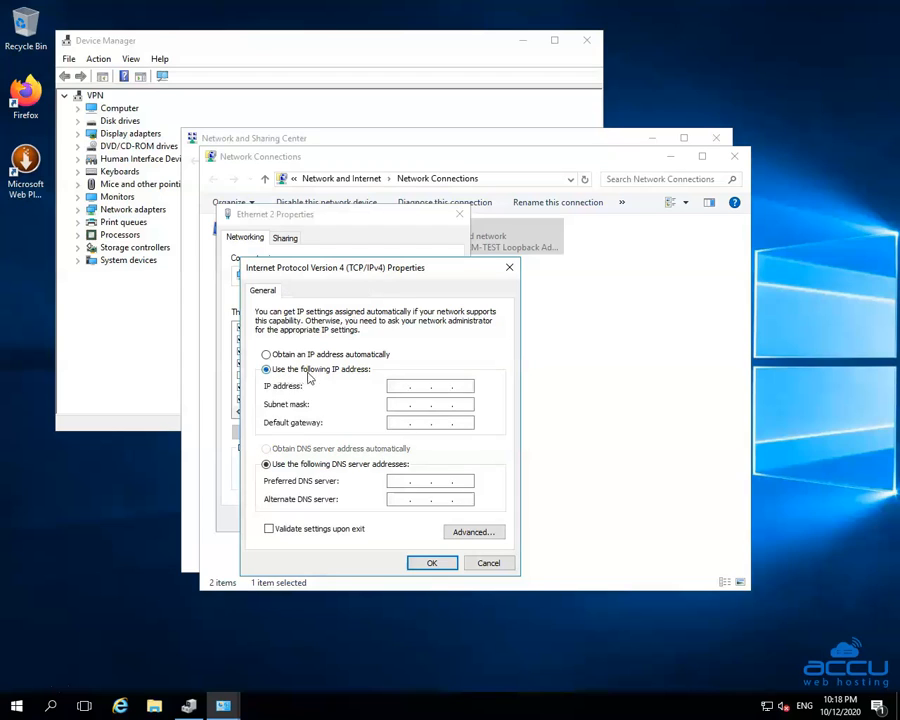
mouse_move(325, 395)
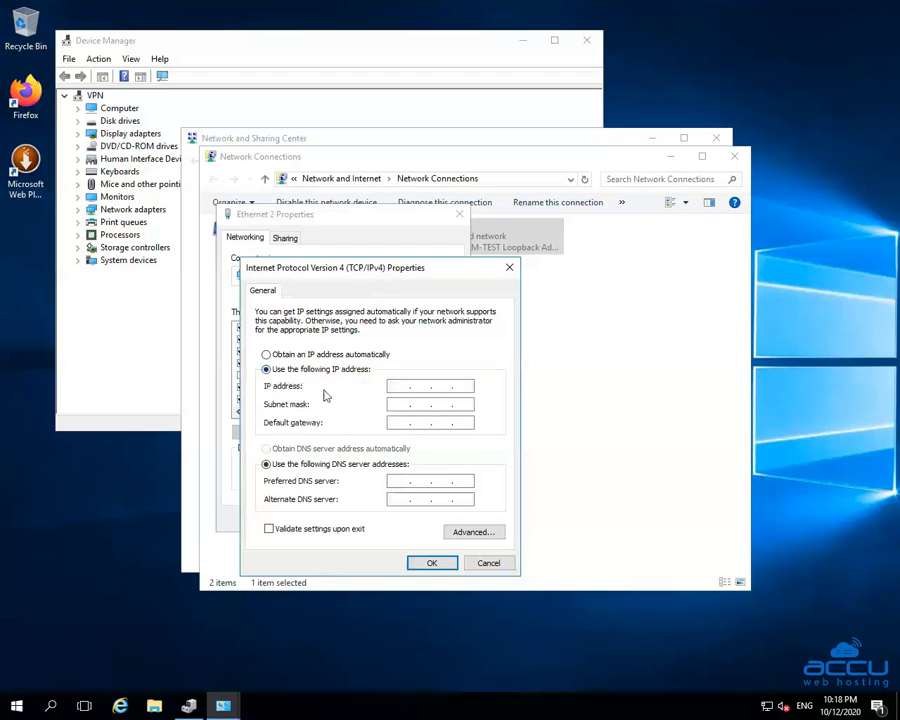
mouse_move(260, 400)
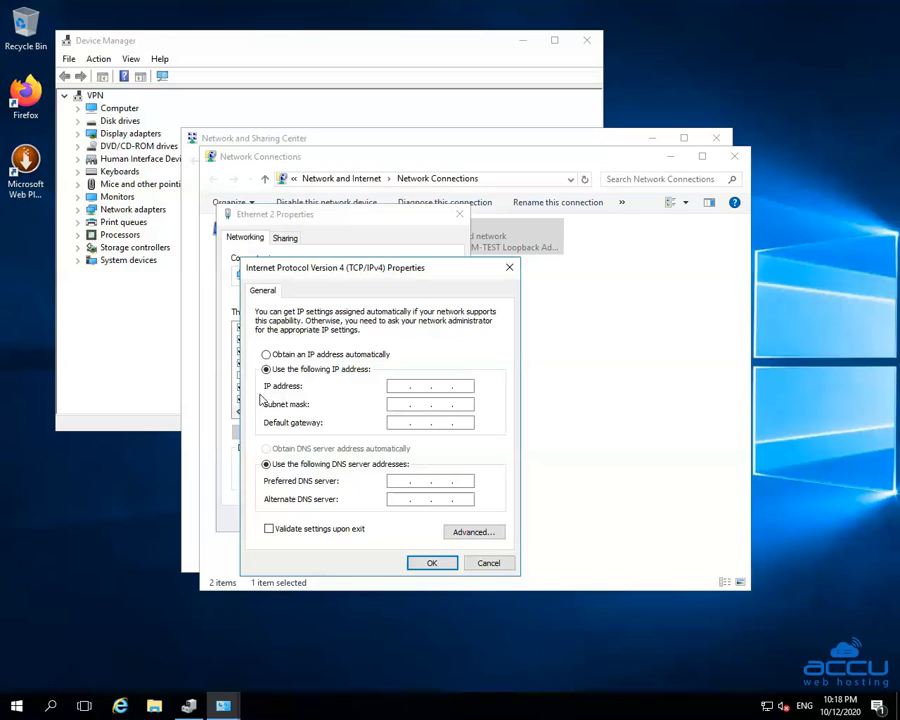
mouse_move(260, 404)
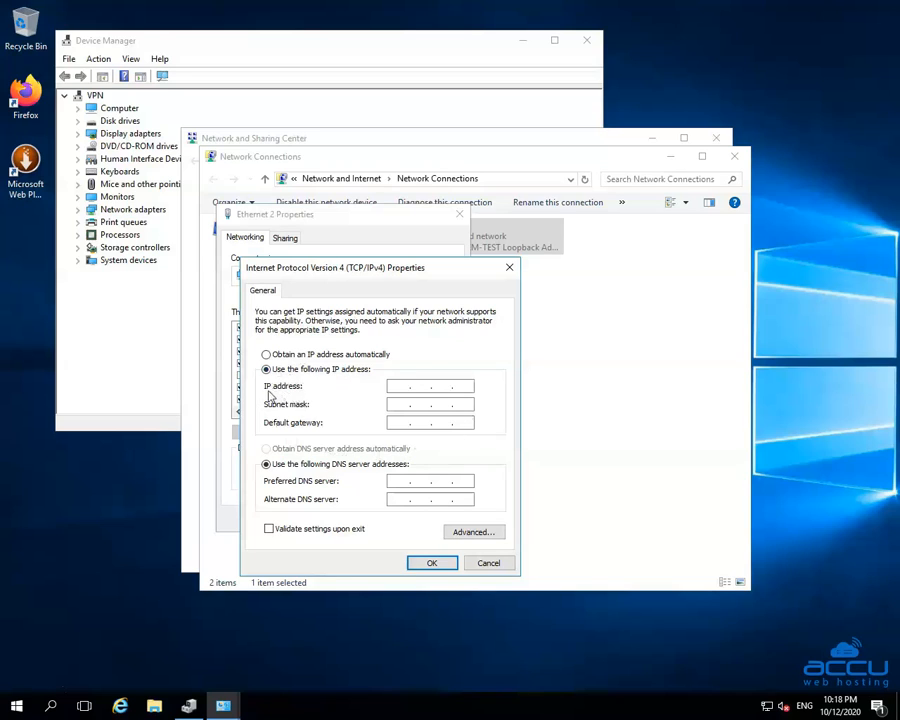
mouse_move(366, 396)
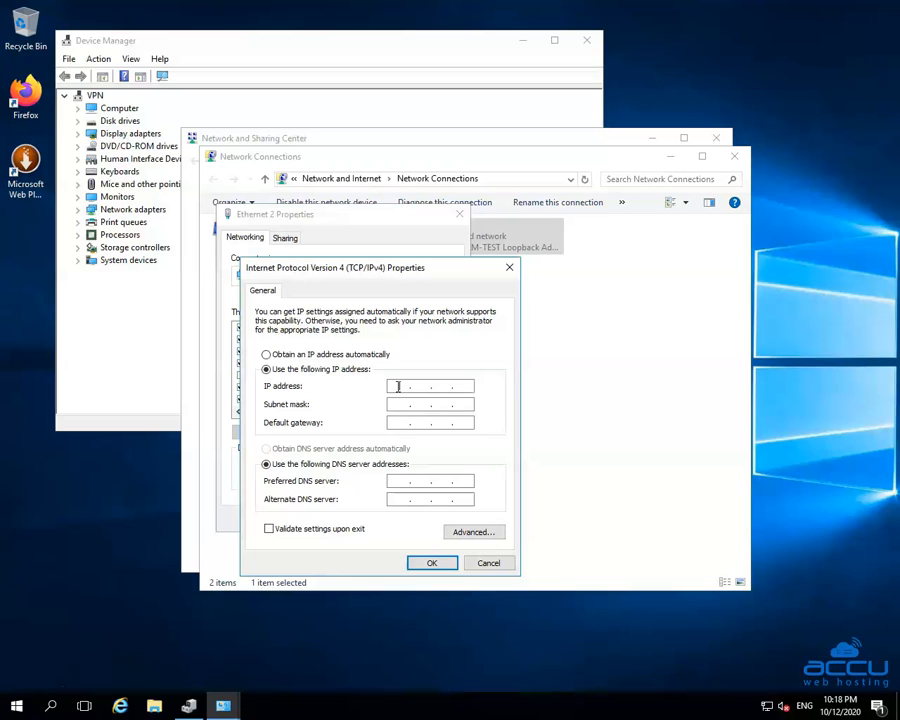
type("17")
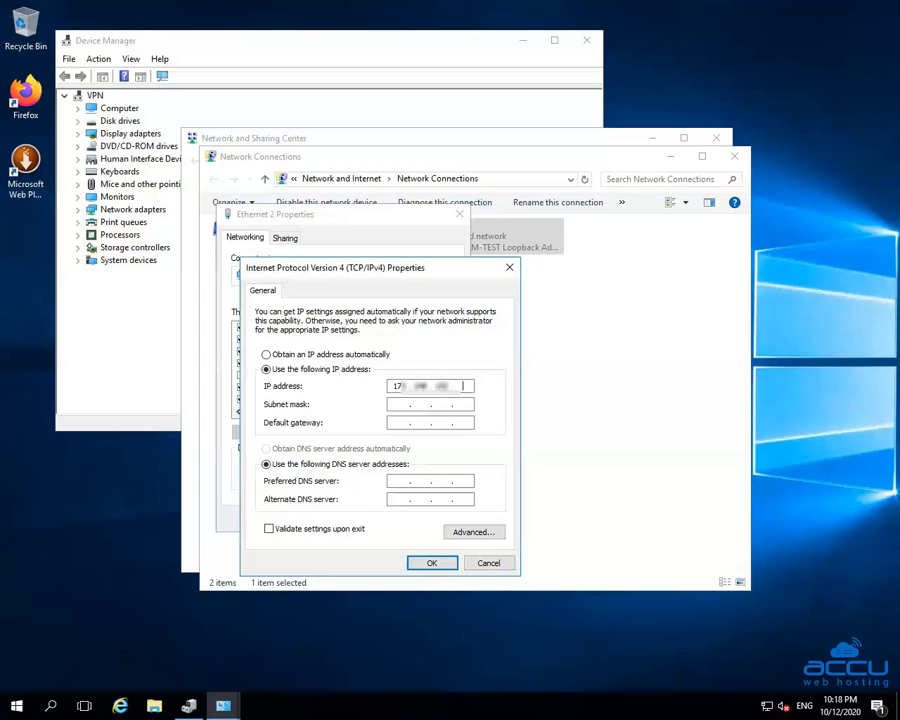
type("39")
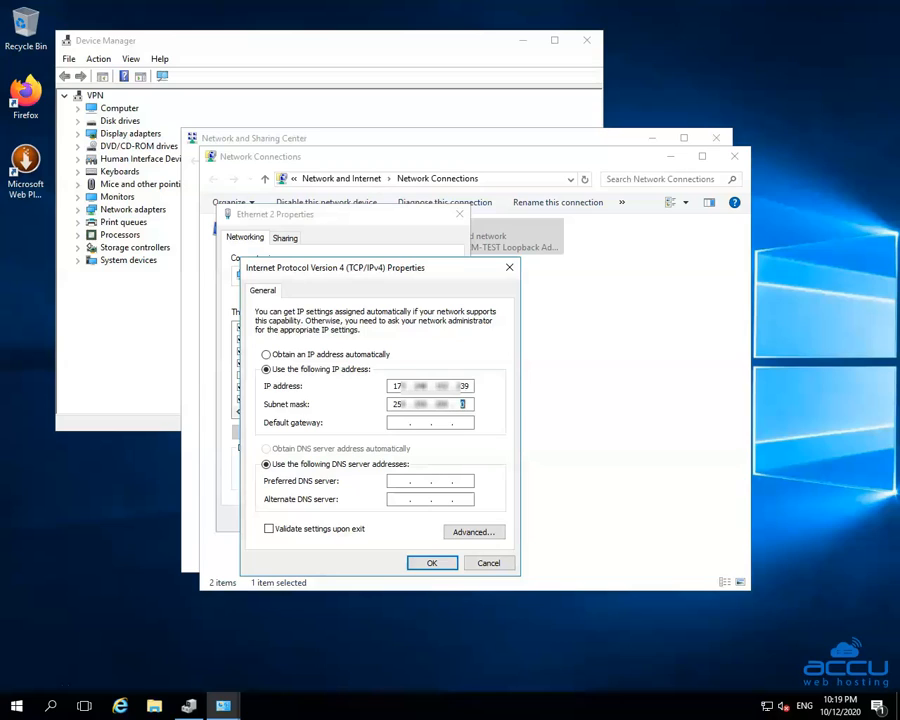
type("28")
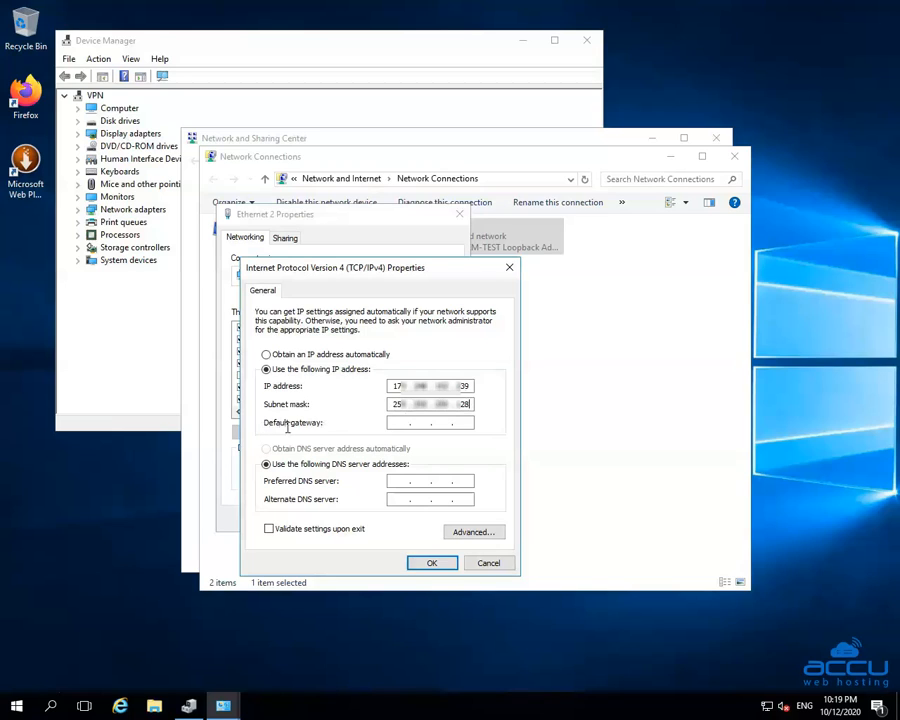
Enter the default gateway address for Ethernet 2's static IPv4 setup
left_click(430, 422)
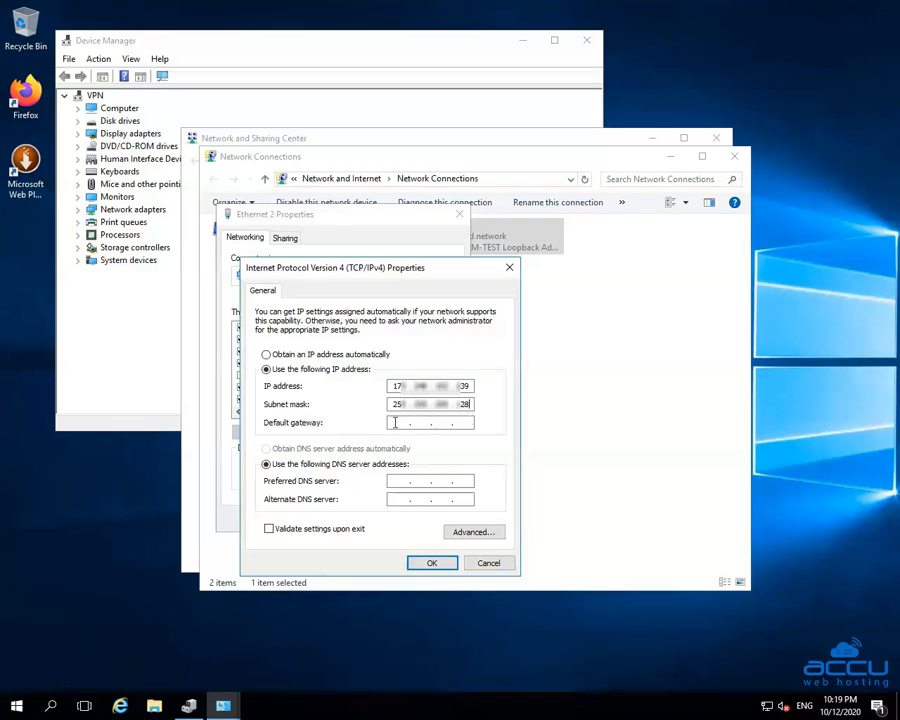
type("17")
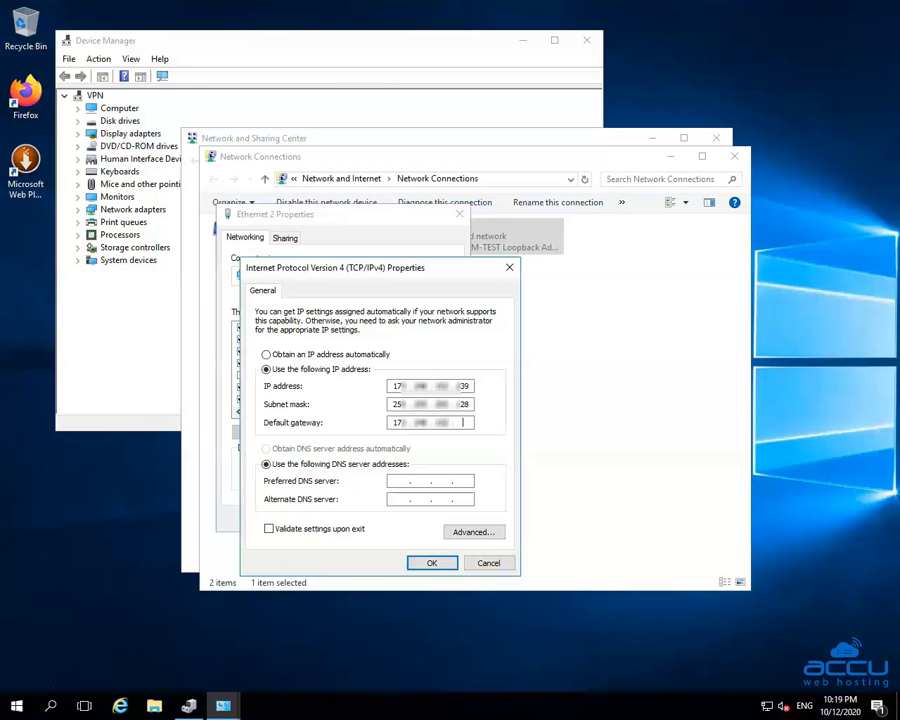
type("12")
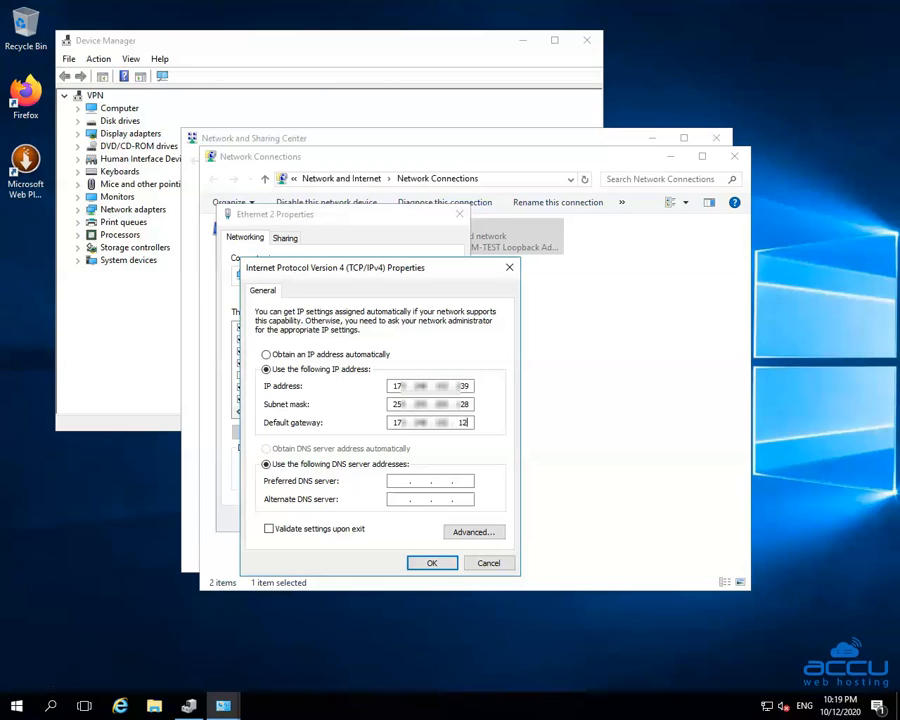
type("9")
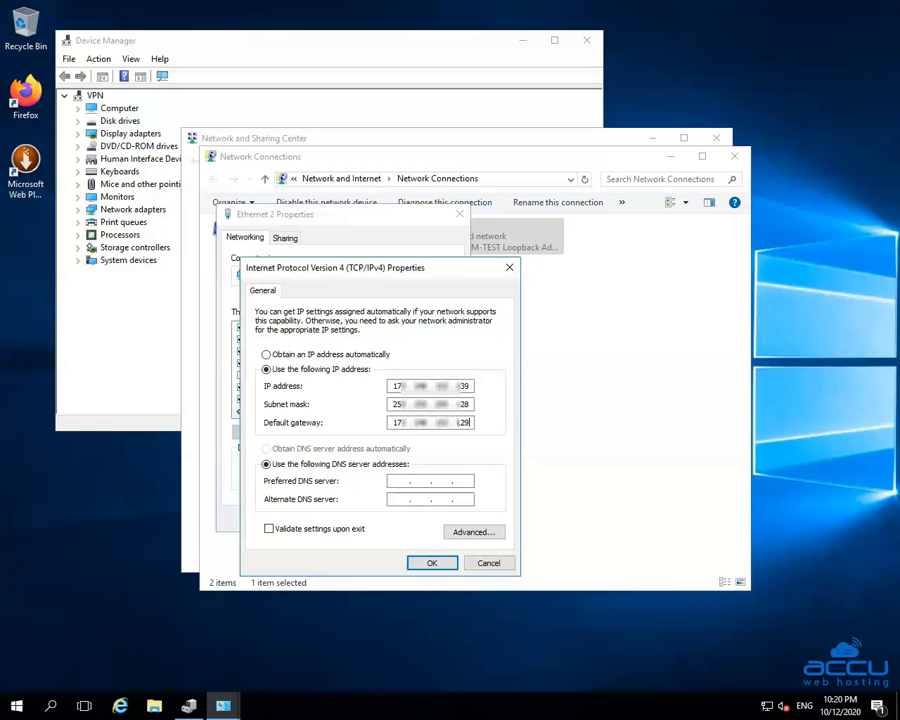
mouse_move(378, 427)
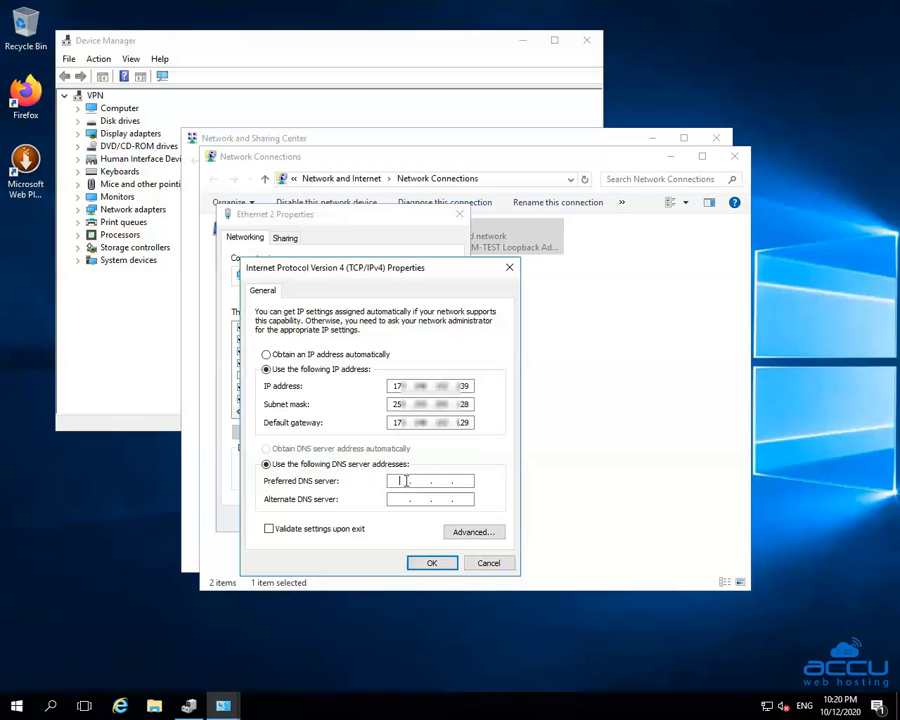
Enter the preferred and alternate DNS server addresses
type("72")
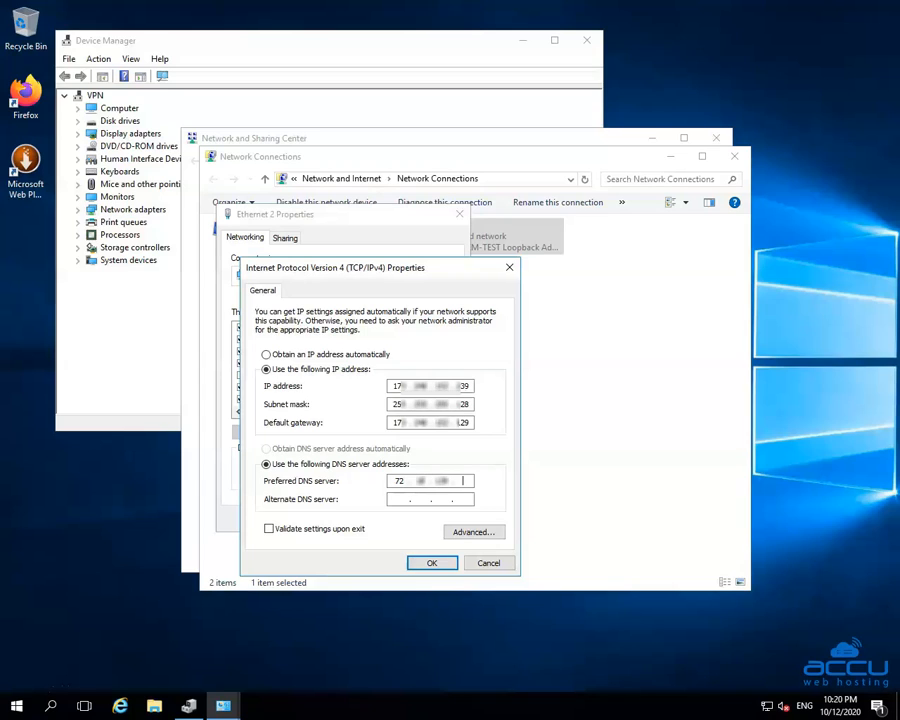
type("26")
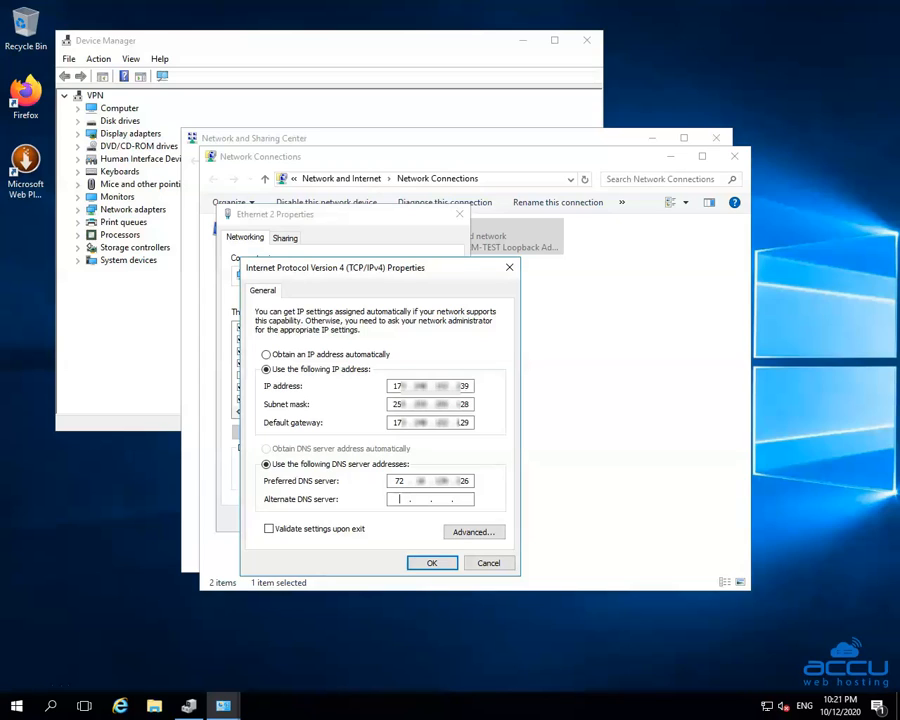
type("72")
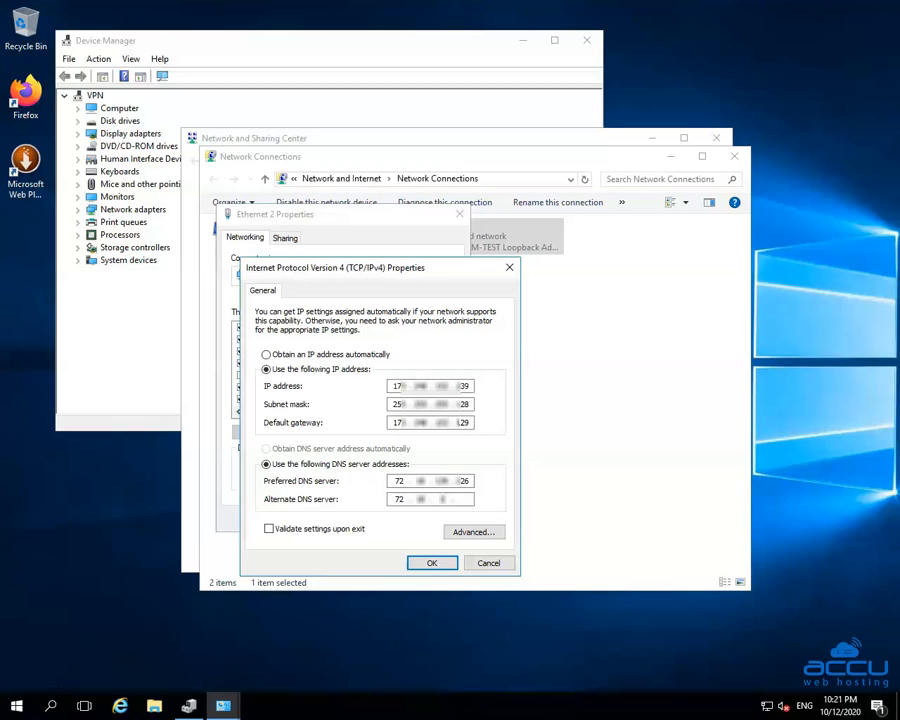
type("27")
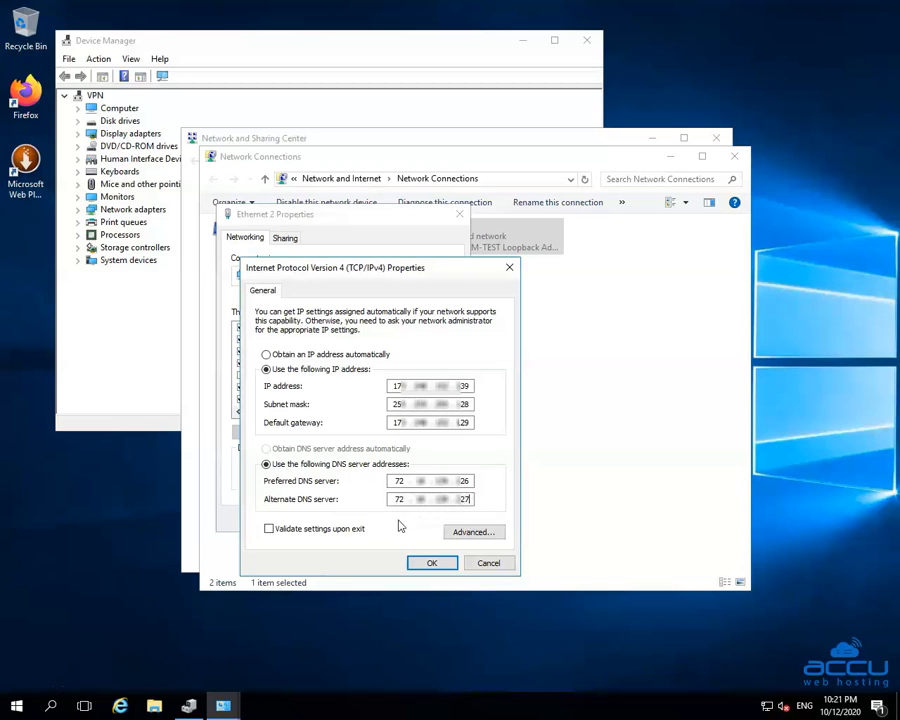
mouse_move(443, 546)
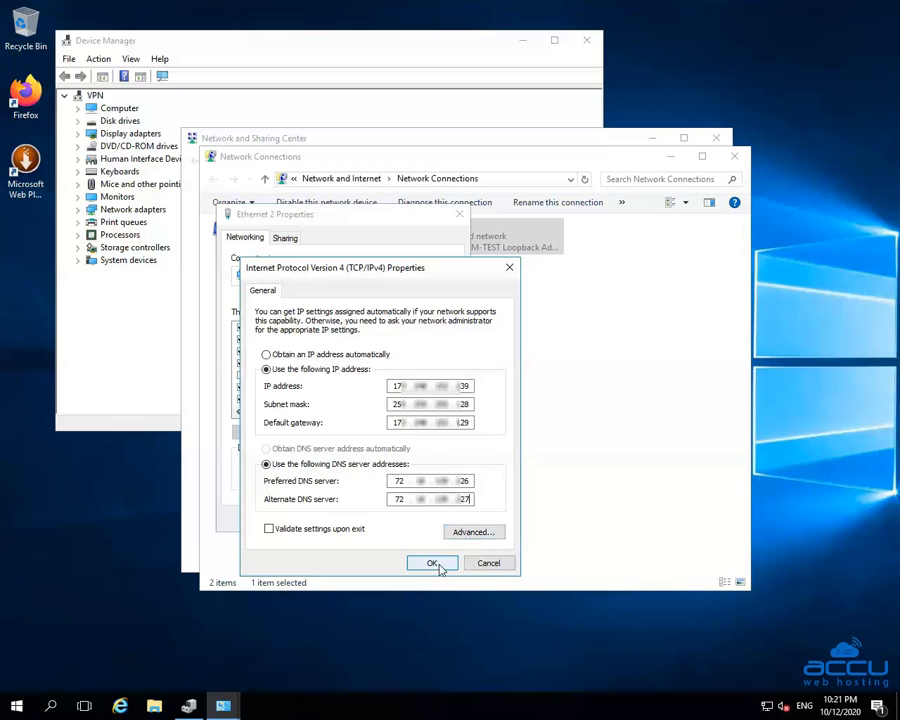
Confirm the IPv4 properties with OK, triggering the multiple-gateways warning
left_click(432, 562)
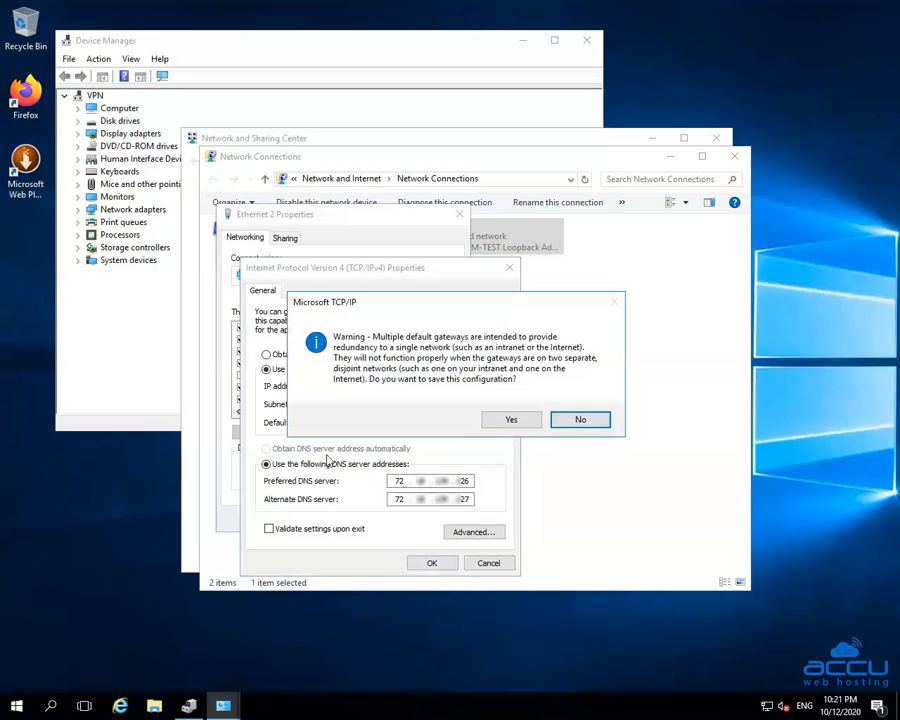
mouse_move(557, 384)
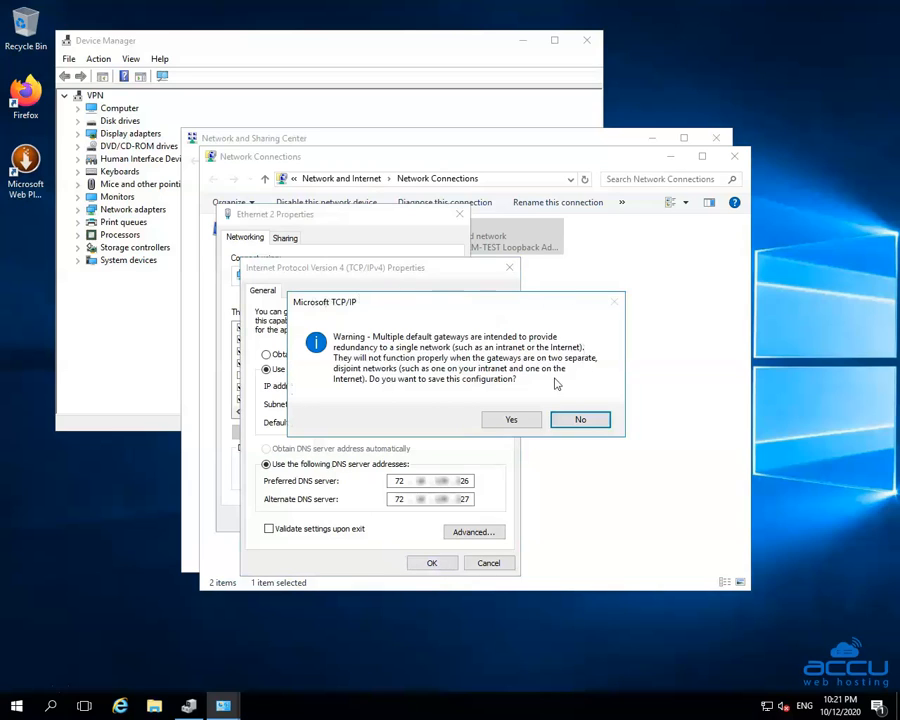
mouse_move(545, 390)
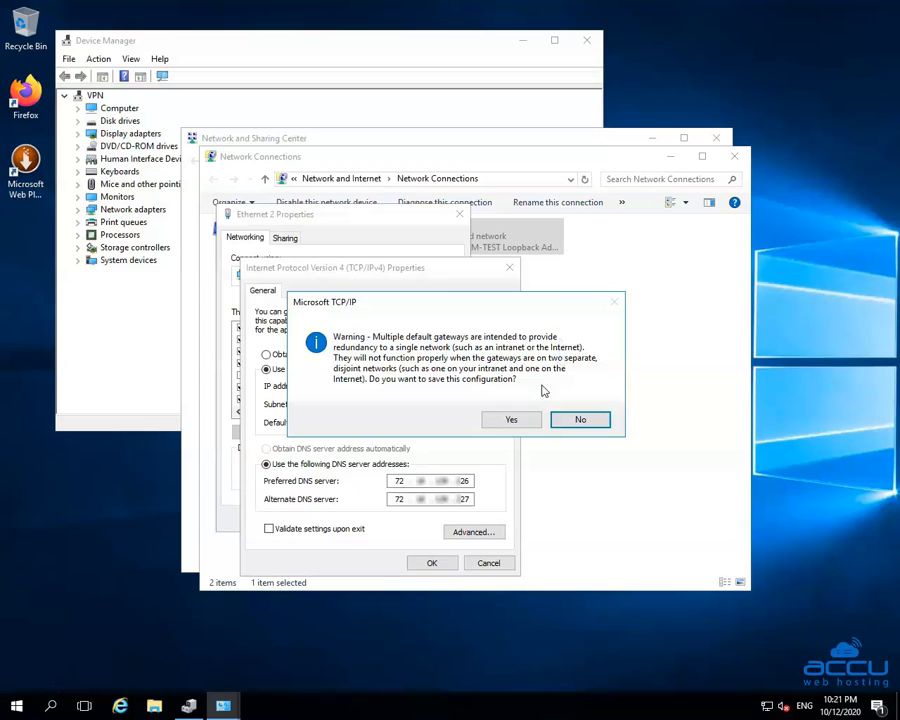
mouse_move(505, 401)
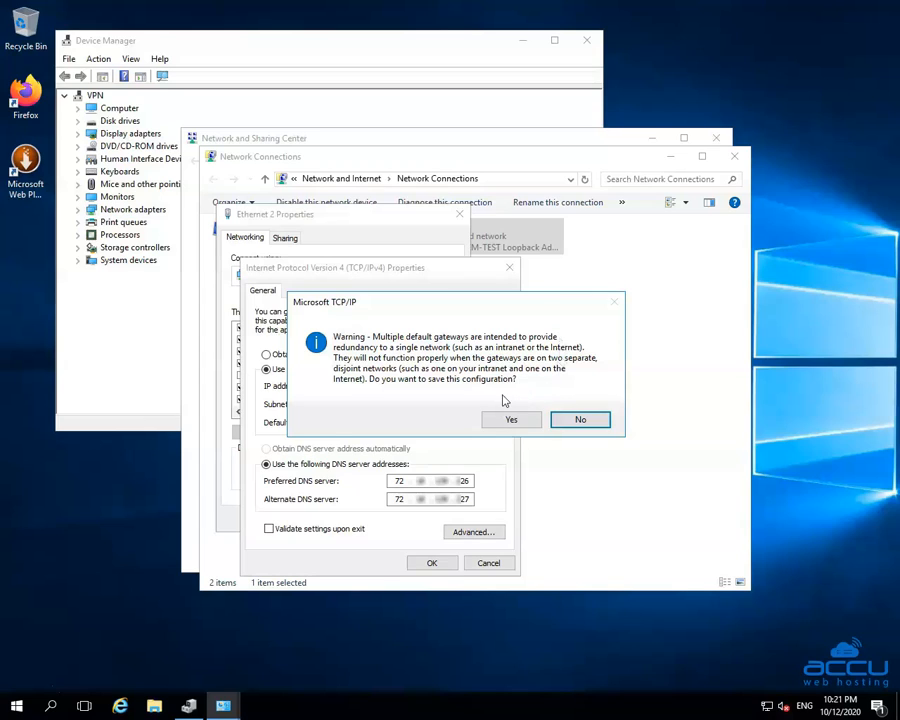
mouse_move(493, 403)
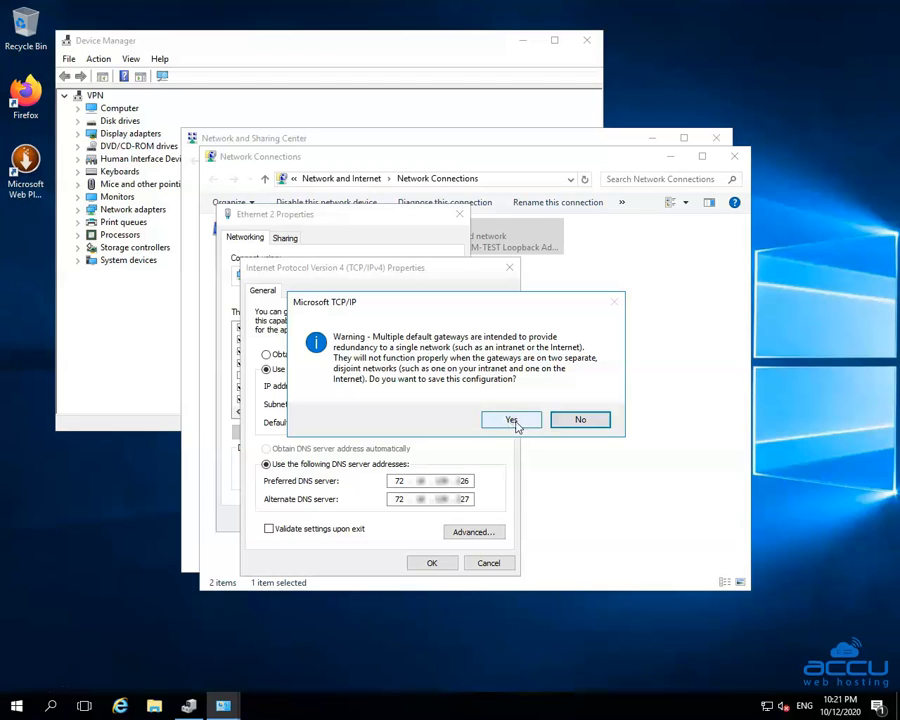
Accept the TCP/IP warning to save, then close Ethernet 2 Properties
left_click(511, 419)
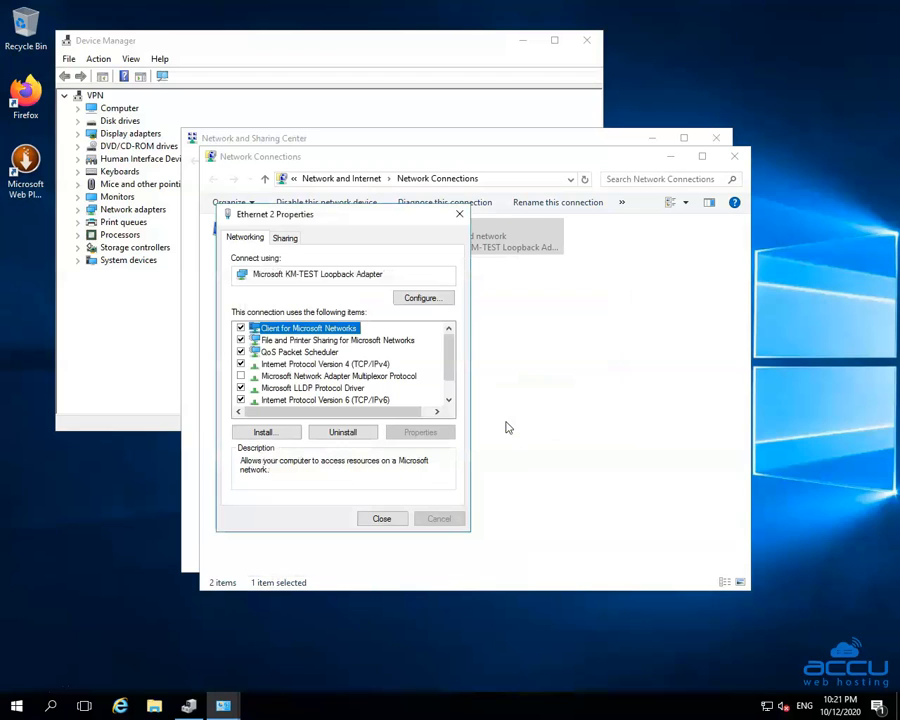
mouse_move(389, 498)
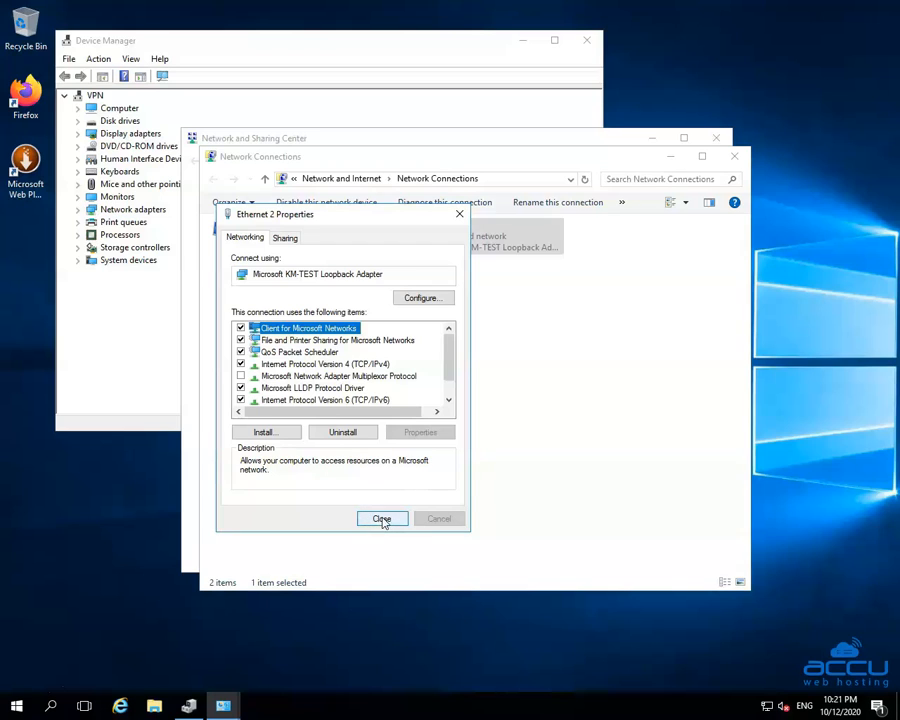
left_click(382, 518)
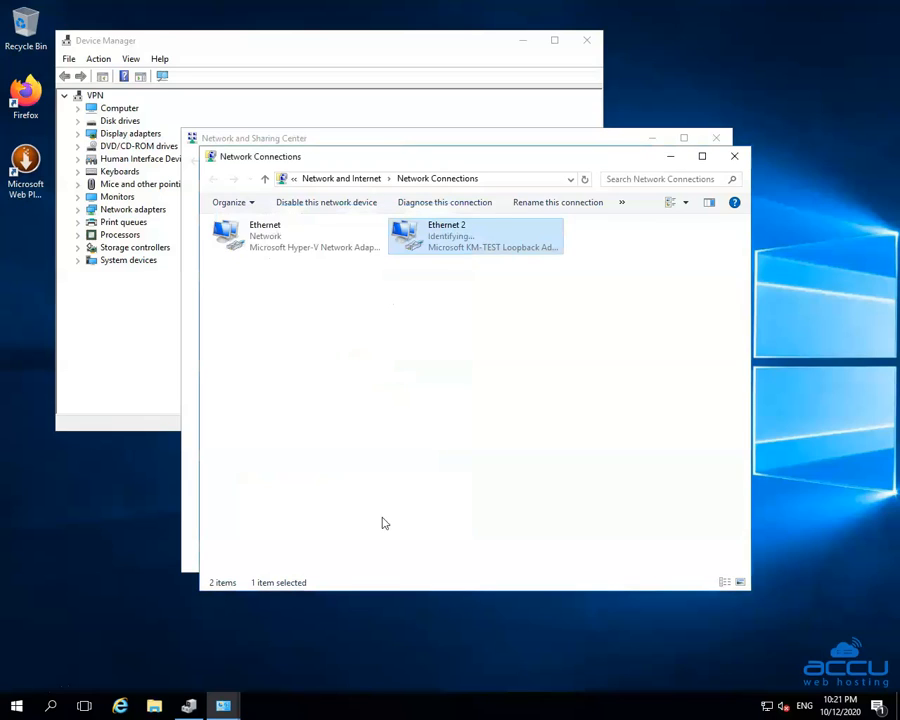